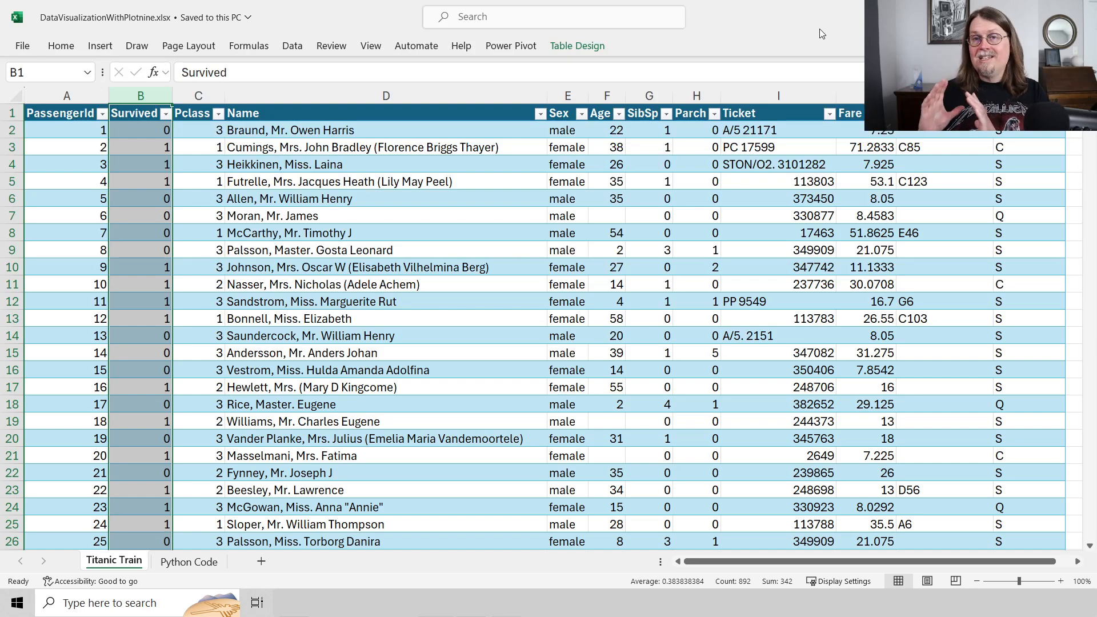
mouse_move(147, 296)
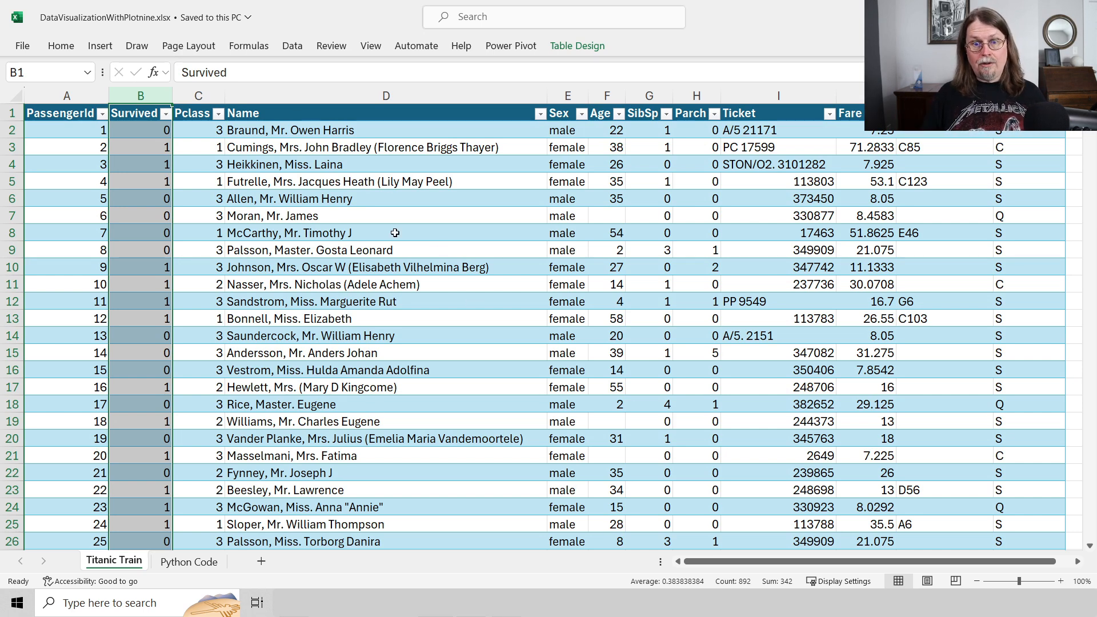
Step: Switch to the Python Code sheet holding the Titanic DataFrame cells
click(188, 560)
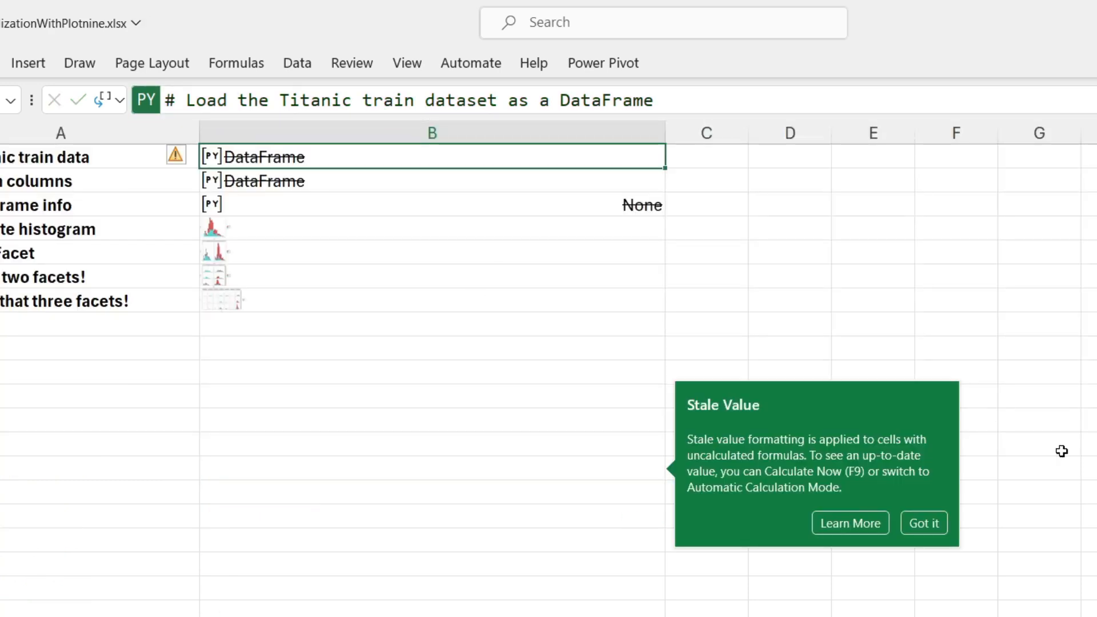
mouse_move(213, 156)
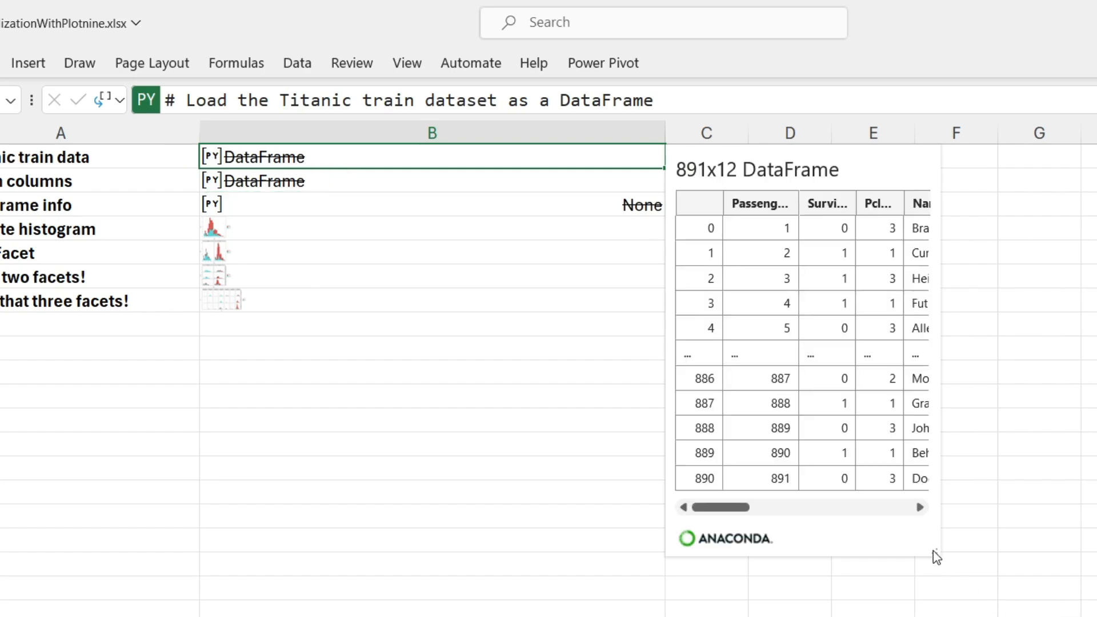
mouse_move(826, 448)
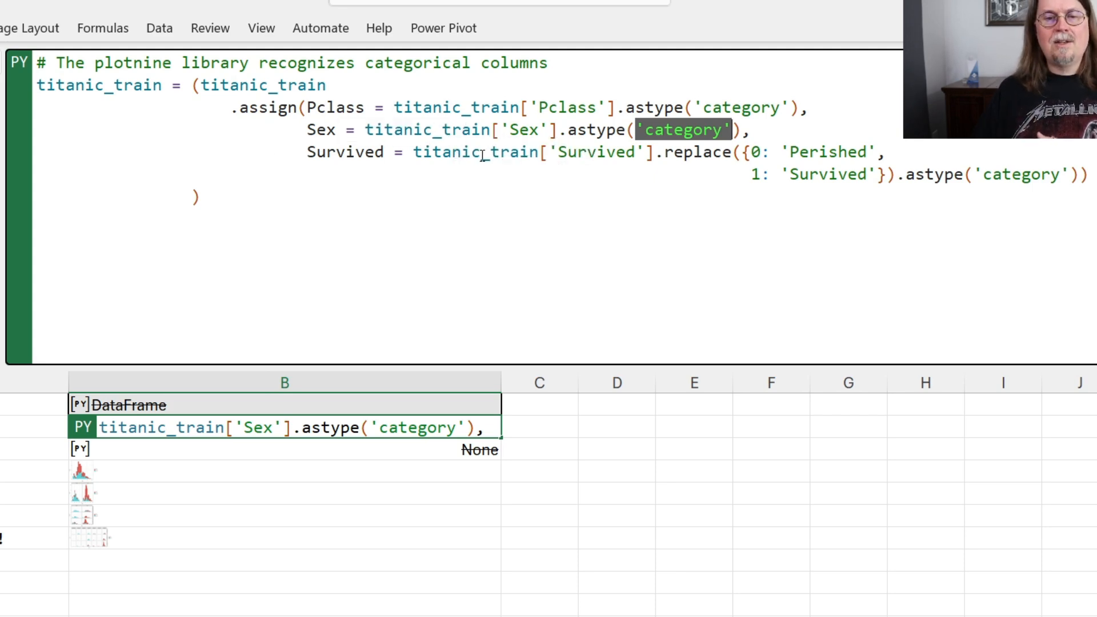
Step: Highlight 'category' and the Survived column name in the transform code
double_click(569, 152)
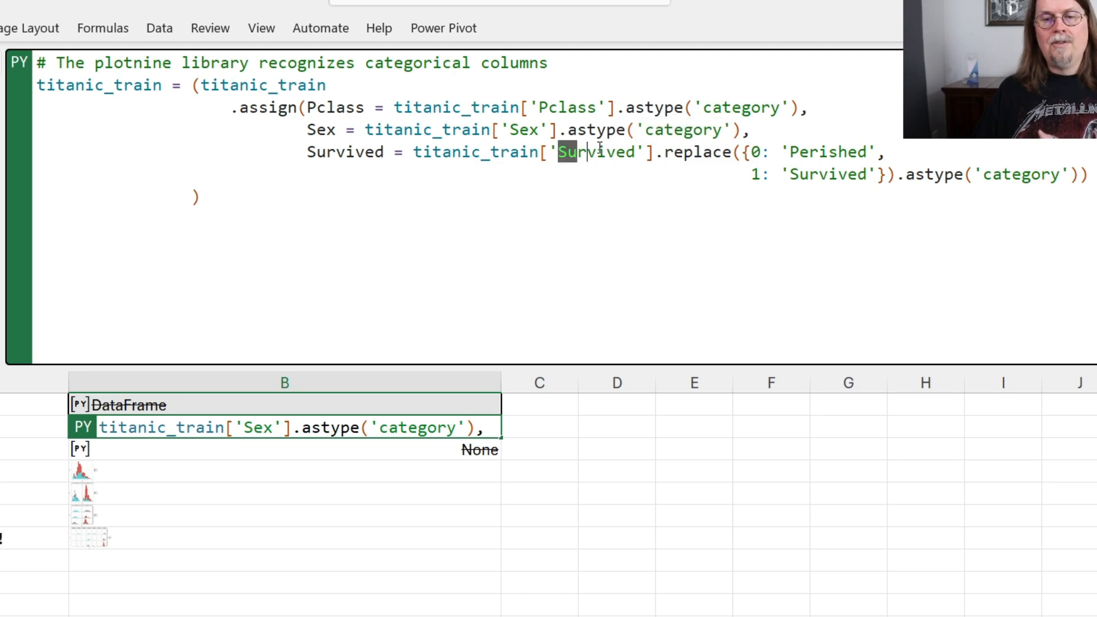
double_click(596, 151)
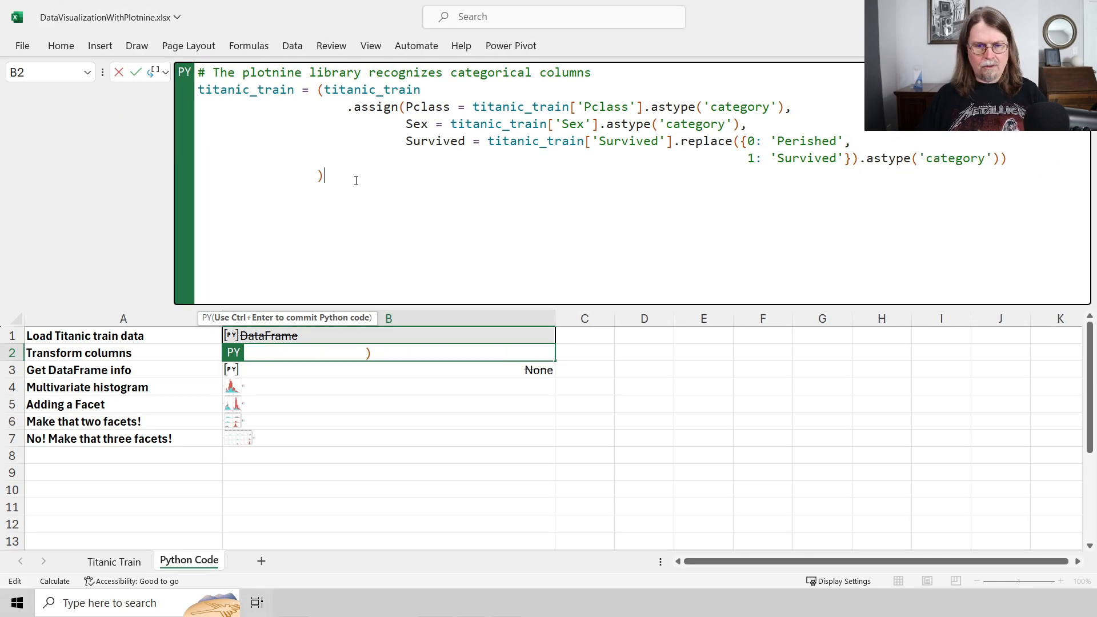
Step: Leave the B2 code unchanged and show the df.info() output of B3
key(ctrl+enter)
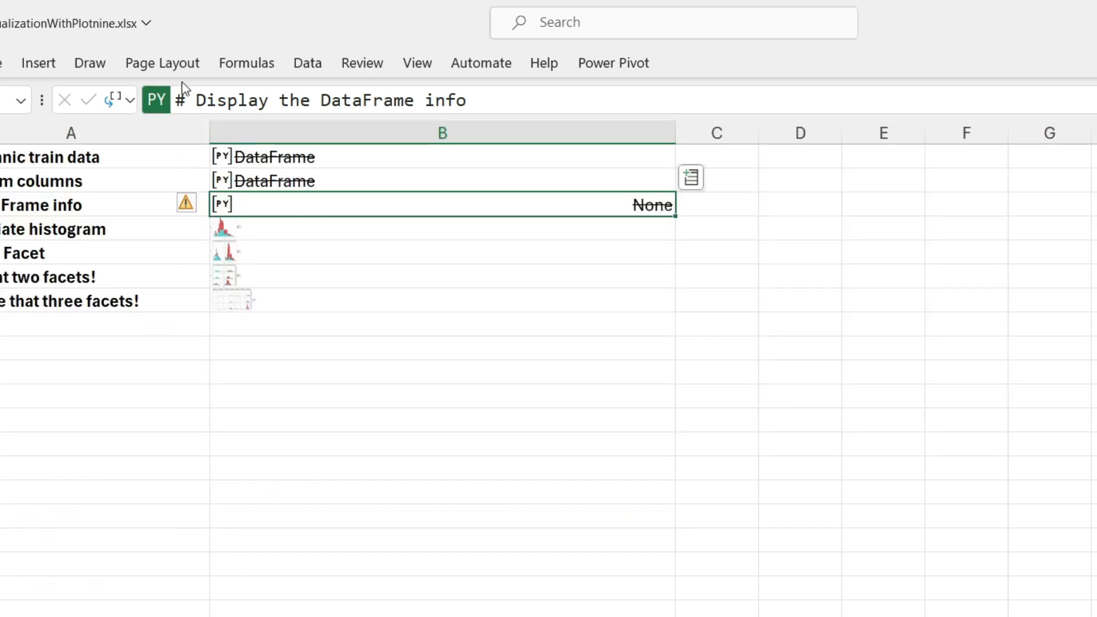
click(247, 63)
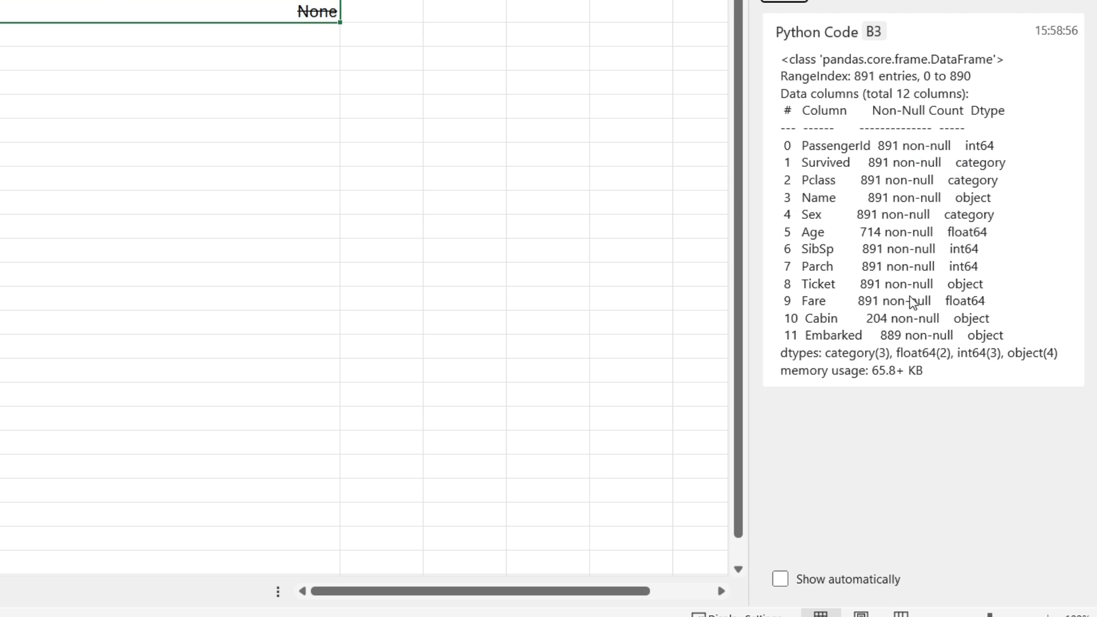
mouse_move(913, 155)
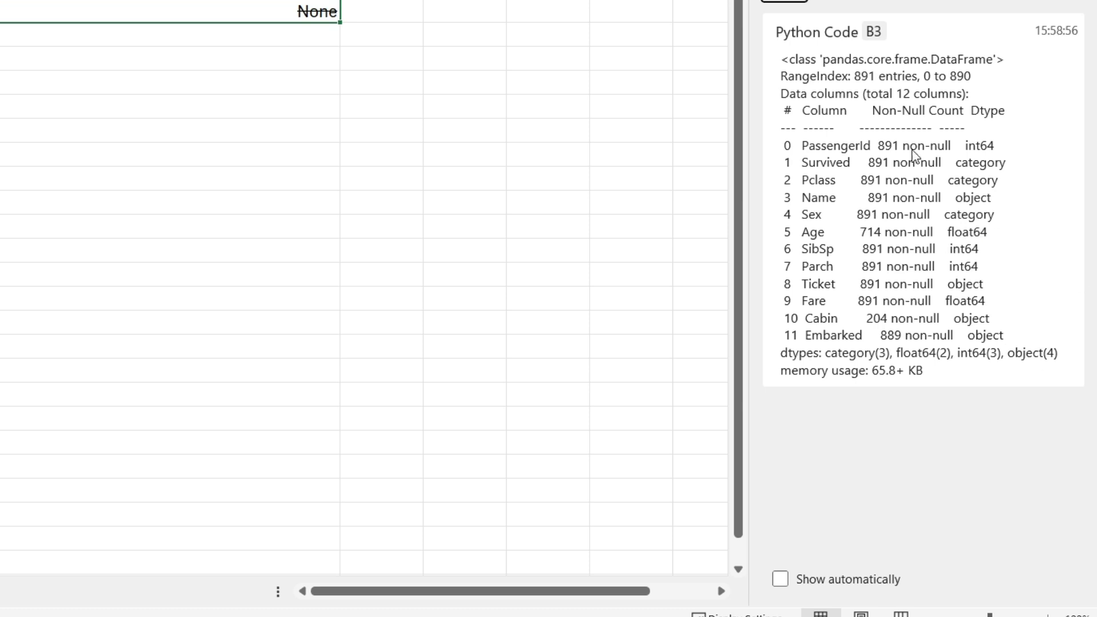
mouse_move(983, 190)
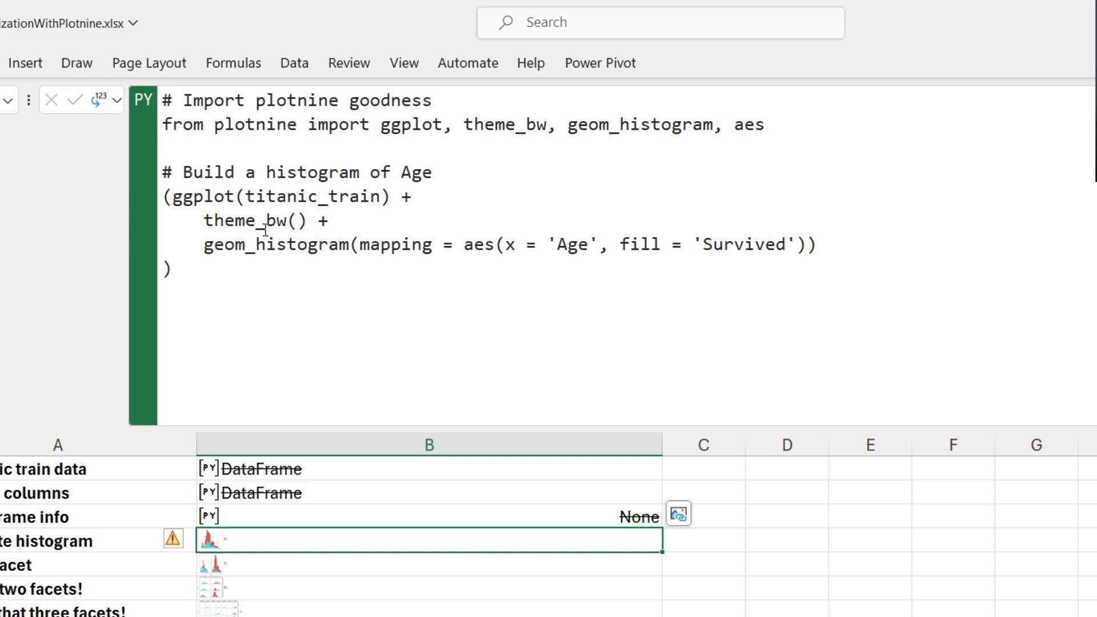
mouse_move(498, 241)
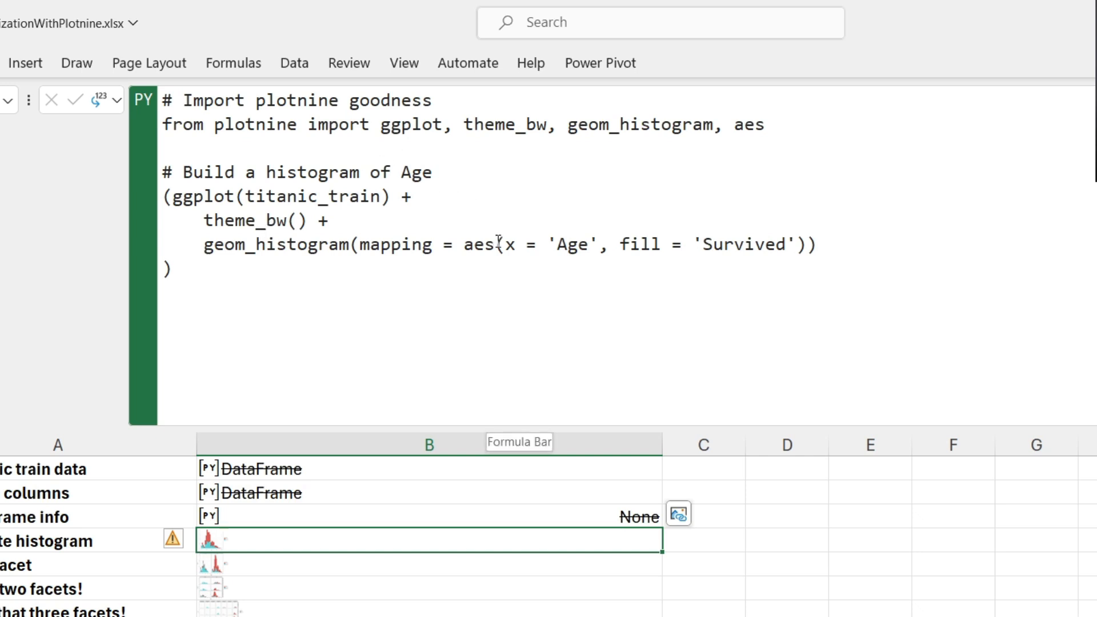
double_click(553, 244)
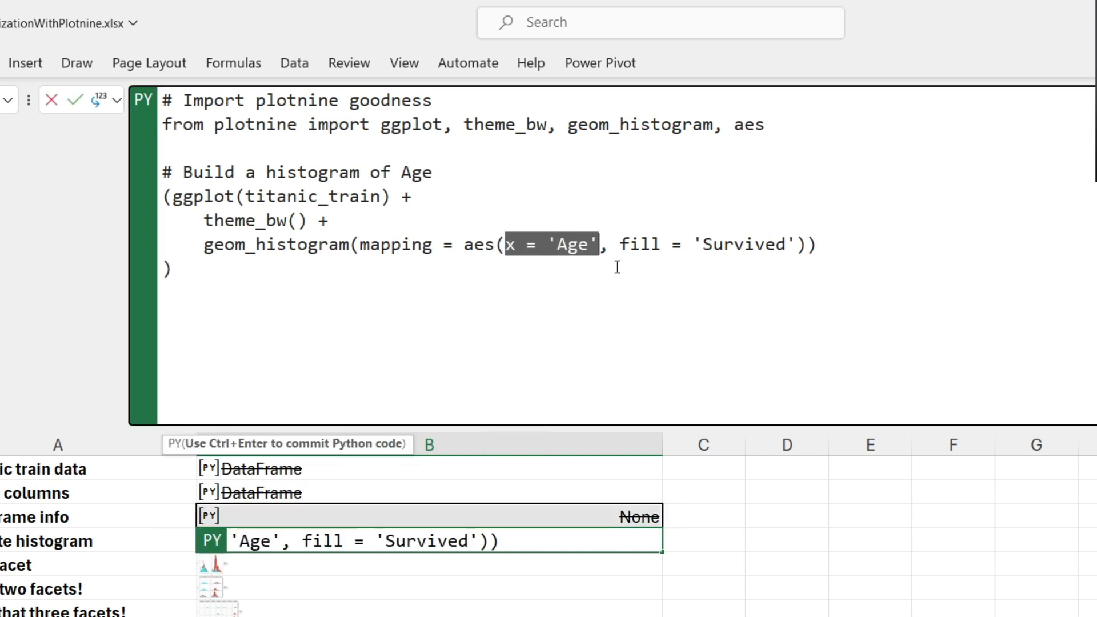
mouse_move(733, 312)
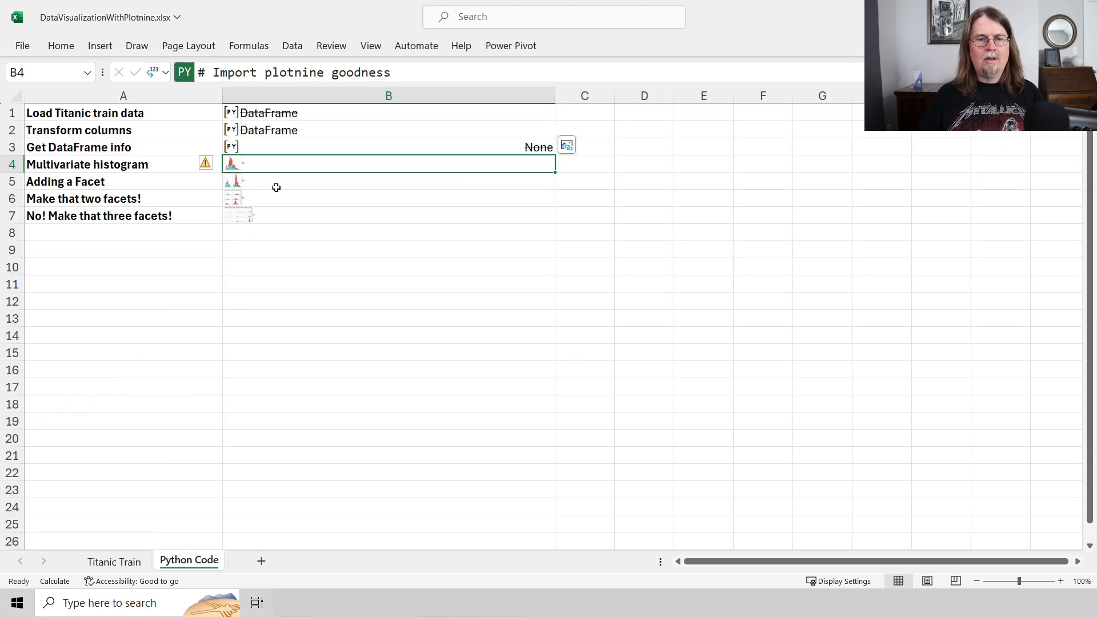
right_click(389, 164)
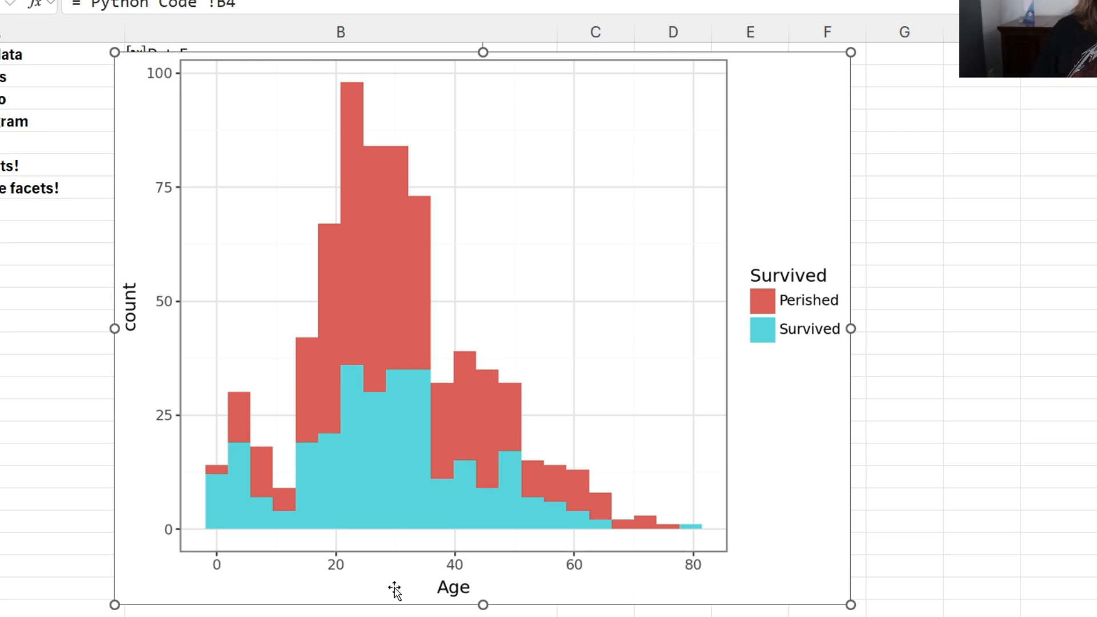
mouse_move(773, 337)
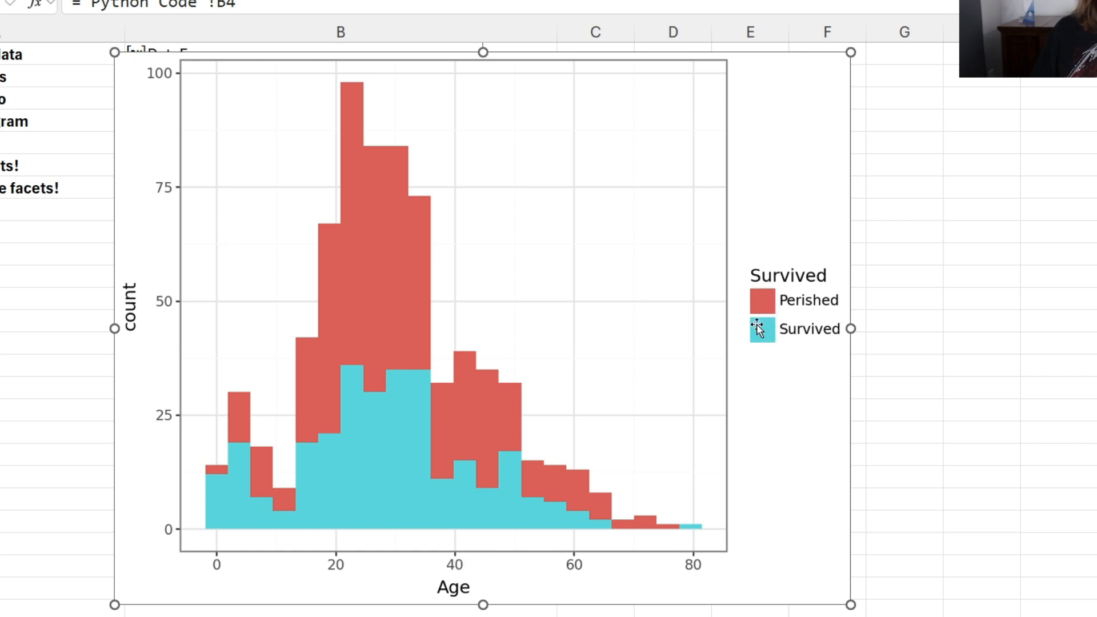
mouse_move(413, 306)
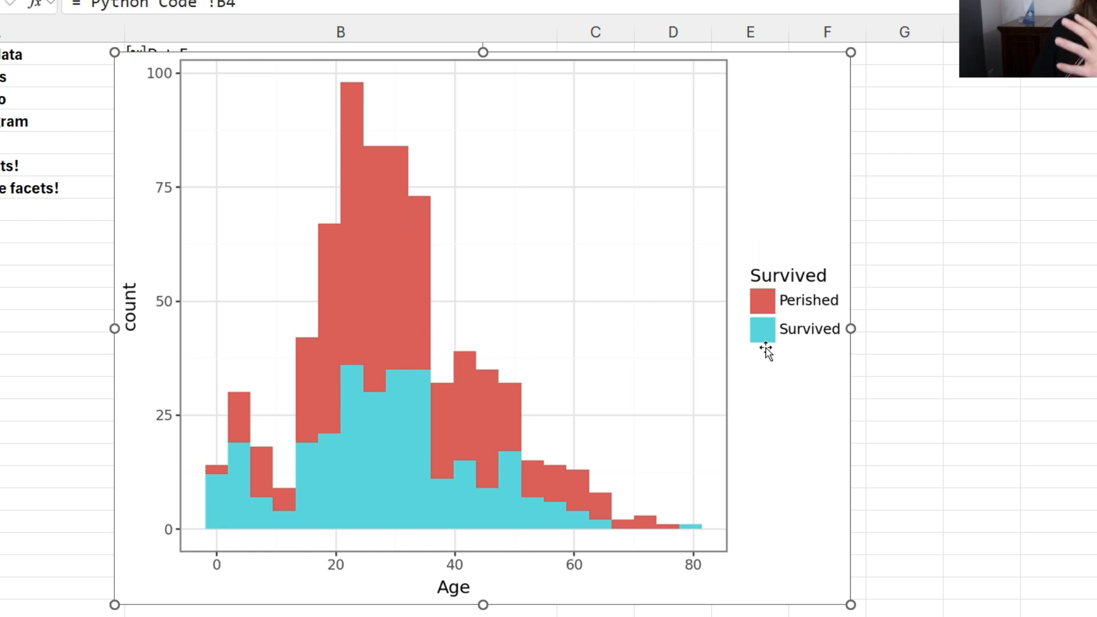
mouse_move(228, 494)
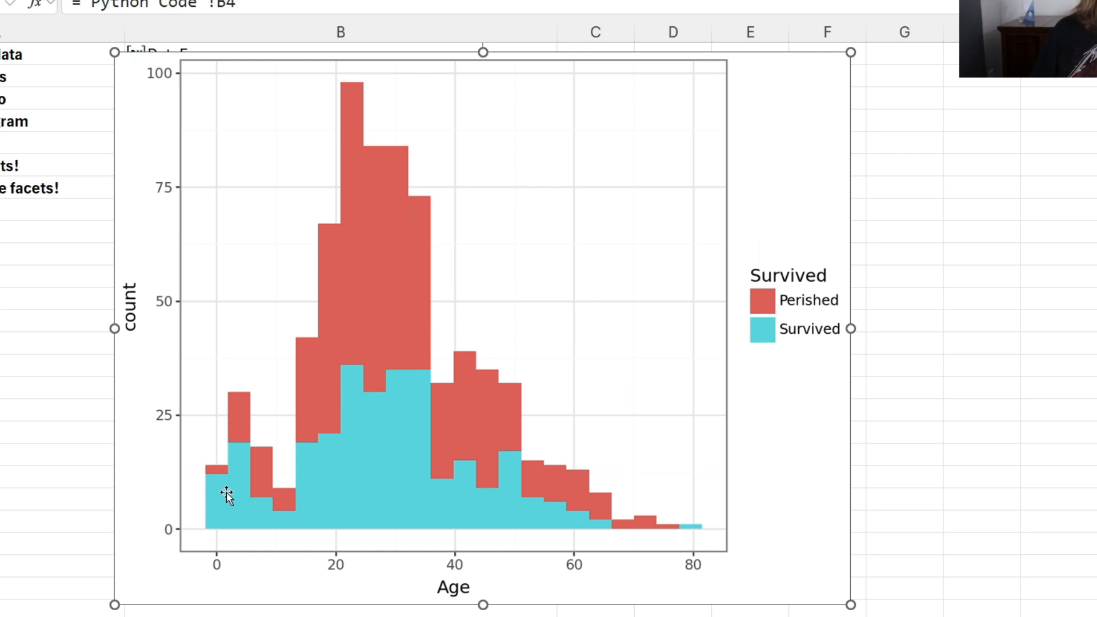
mouse_move(225, 517)
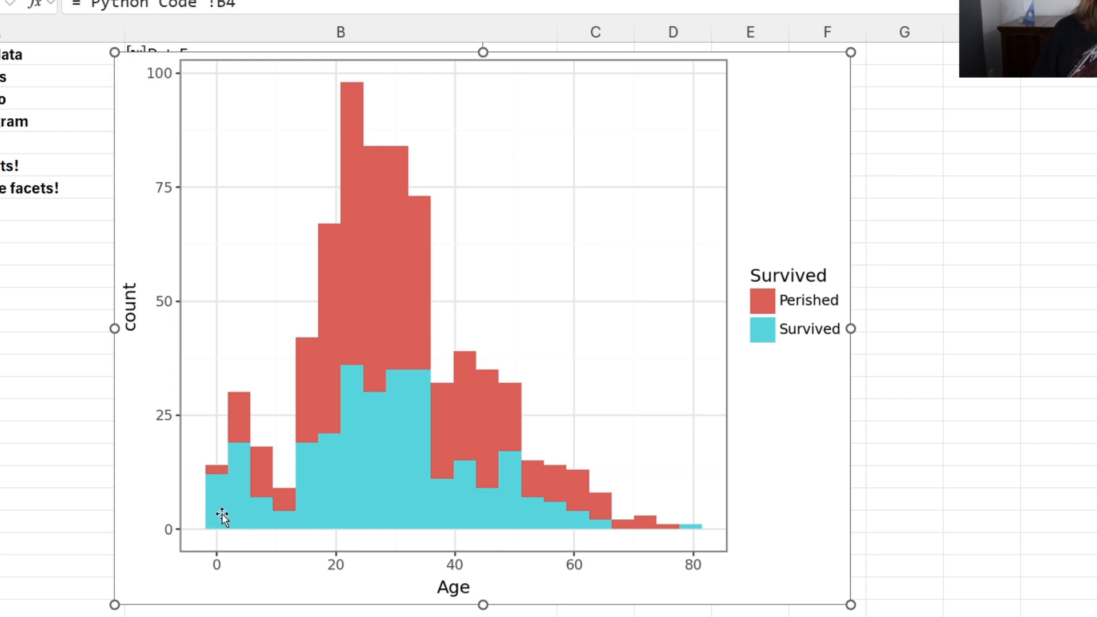
mouse_move(250, 399)
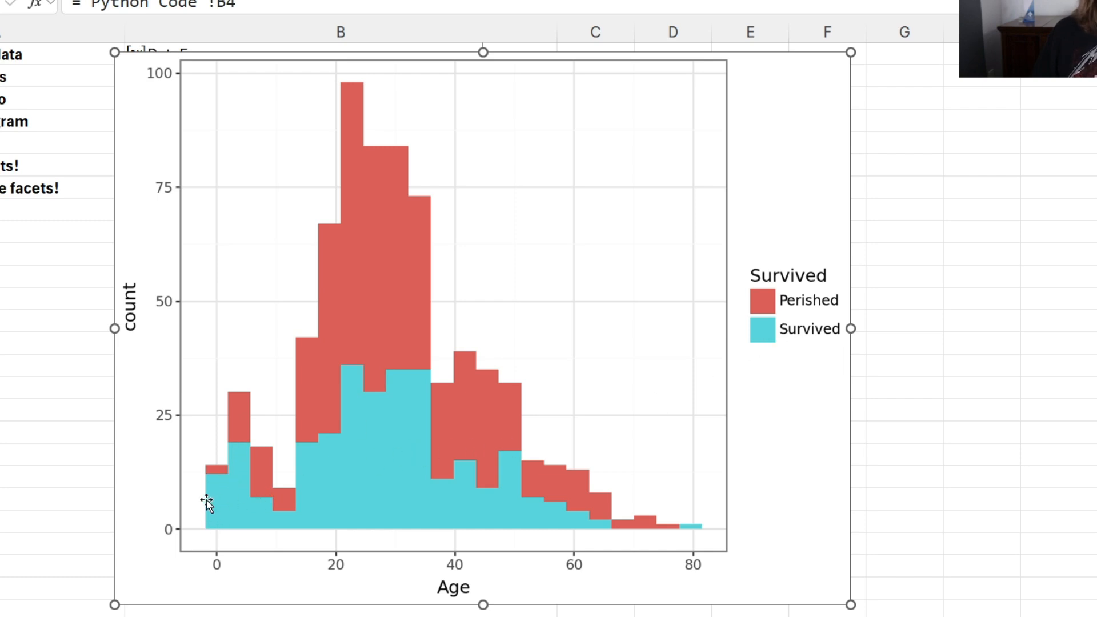
mouse_move(218, 524)
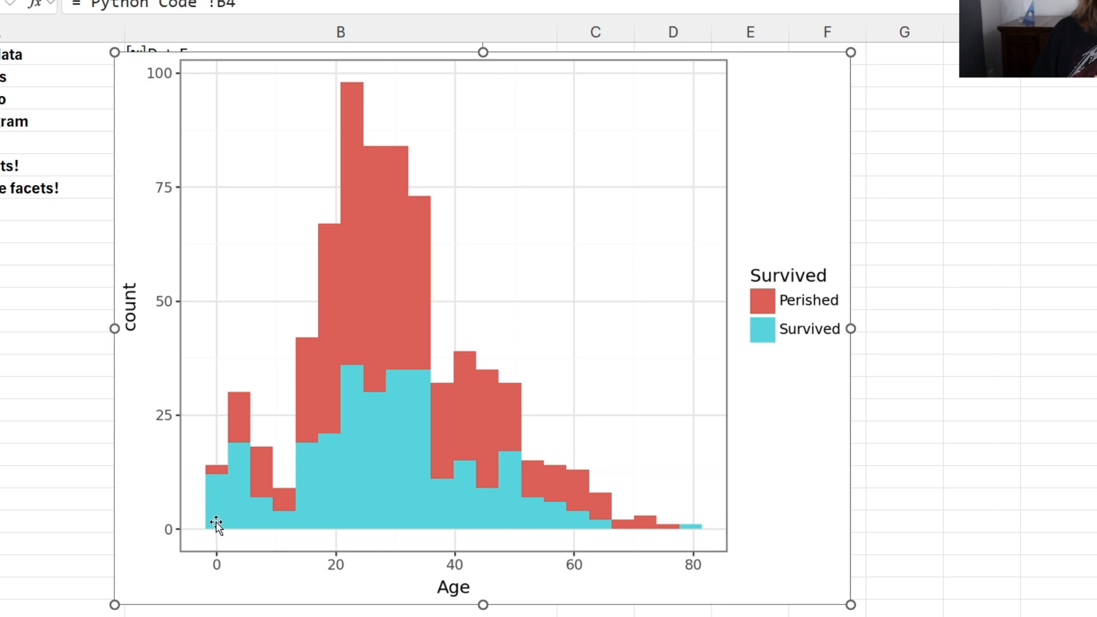
mouse_move(655, 536)
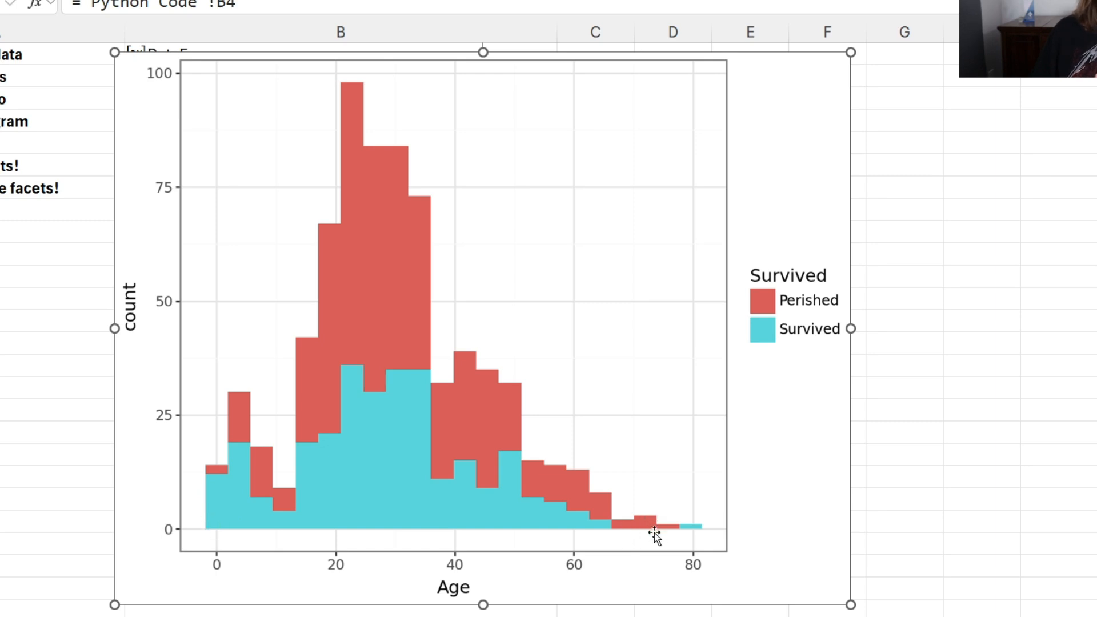
mouse_move(644, 530)
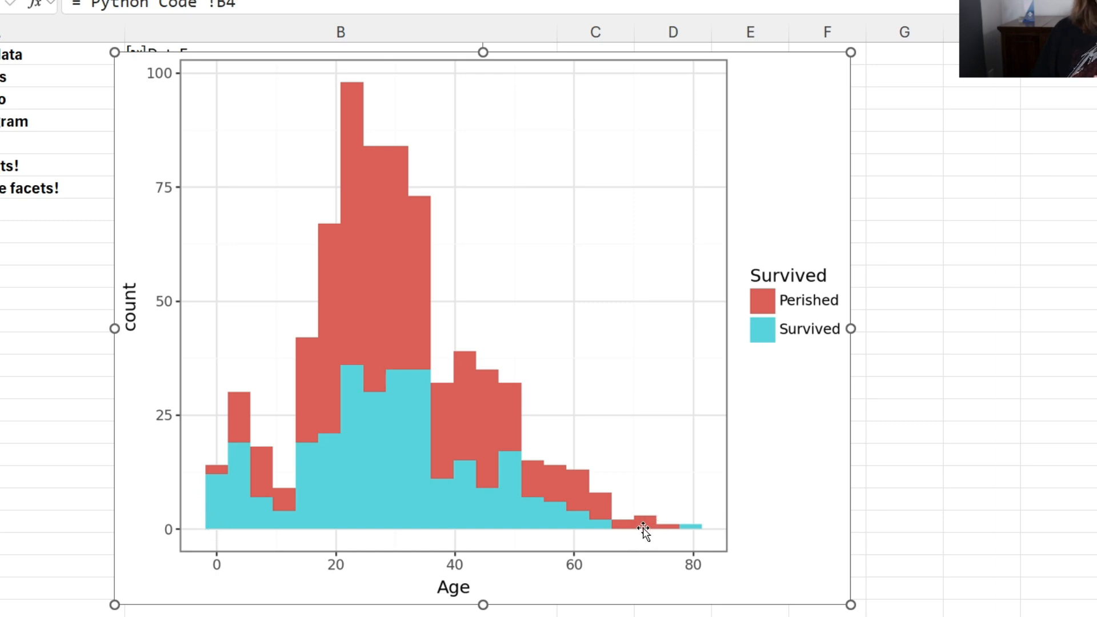
mouse_move(638, 534)
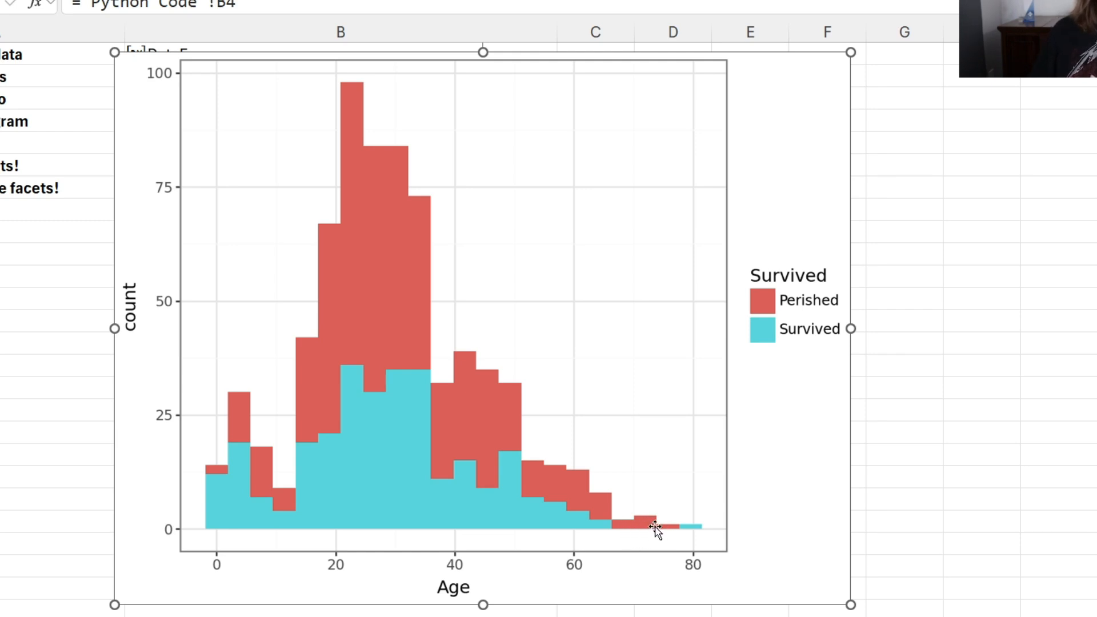
mouse_move(828, 349)
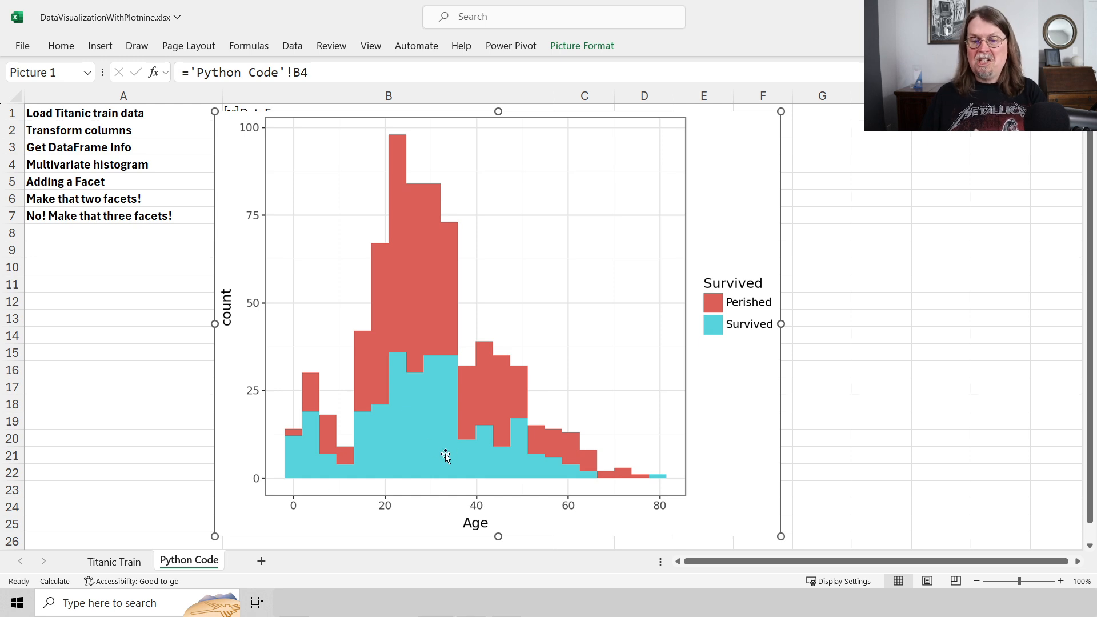
mouse_move(306, 461)
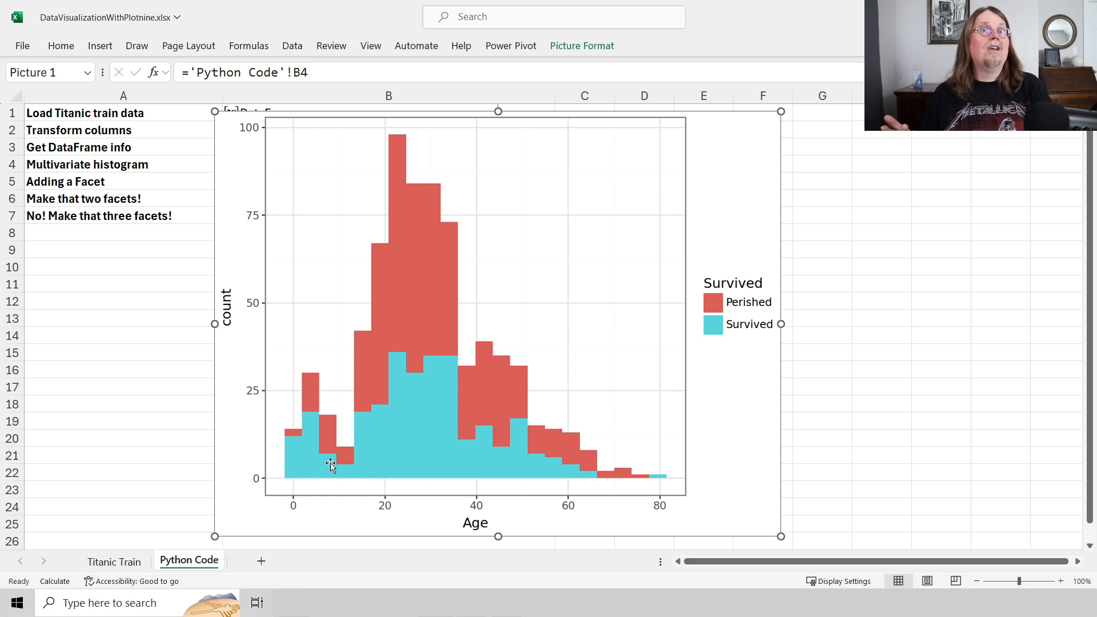
mouse_move(290, 468)
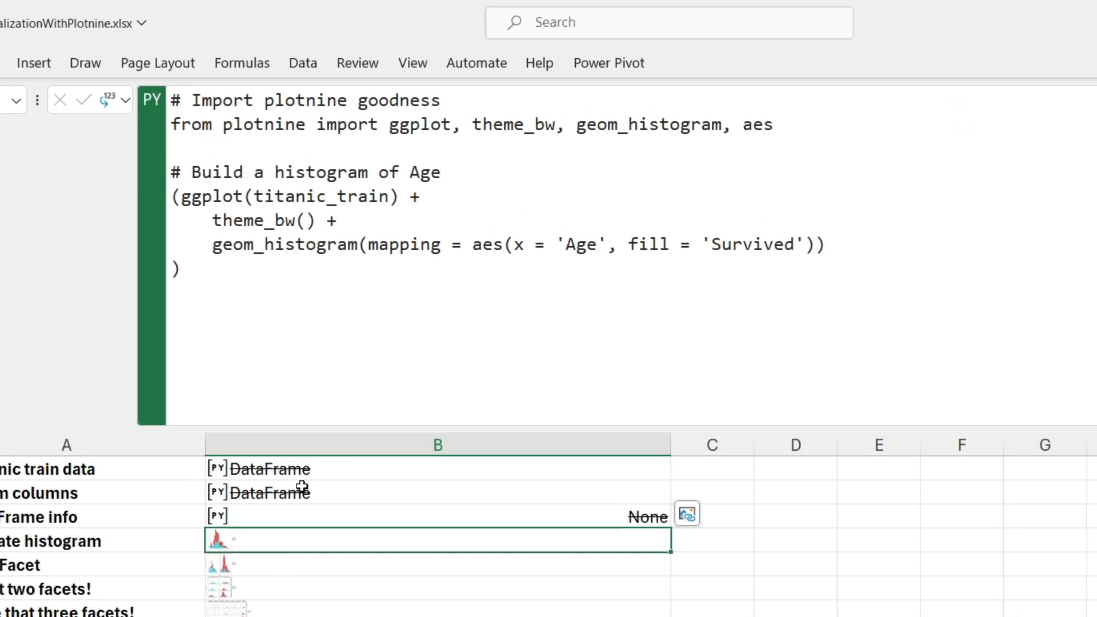
Step: Select the Adding a Facet cell B5
click(437, 565)
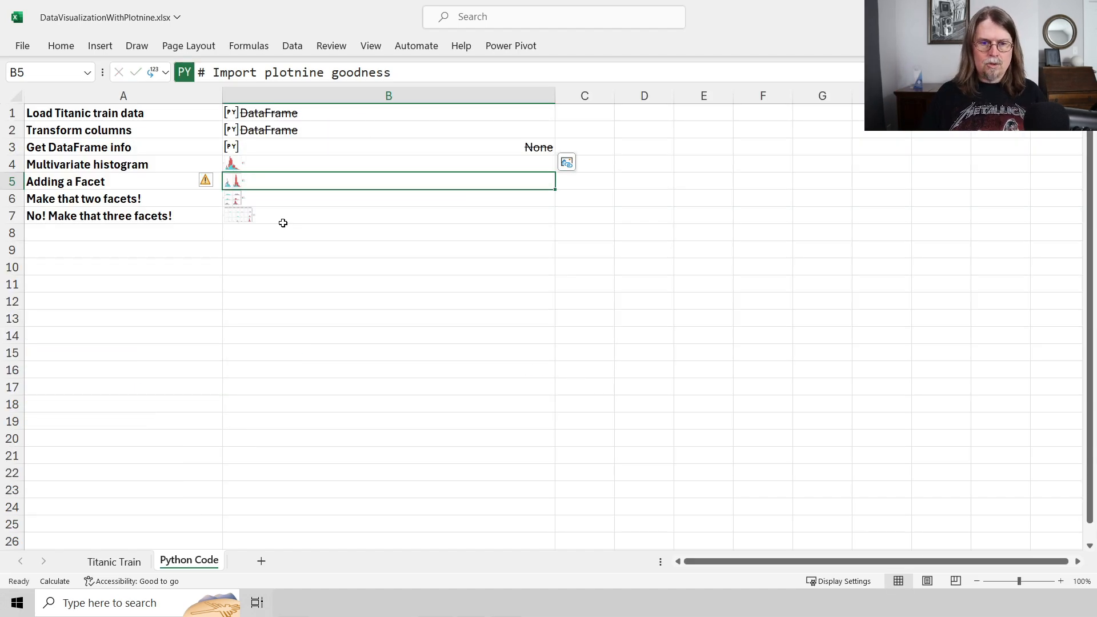
Step: Open the context menu for B5's female/male faceted histogram
right_click(388, 180)
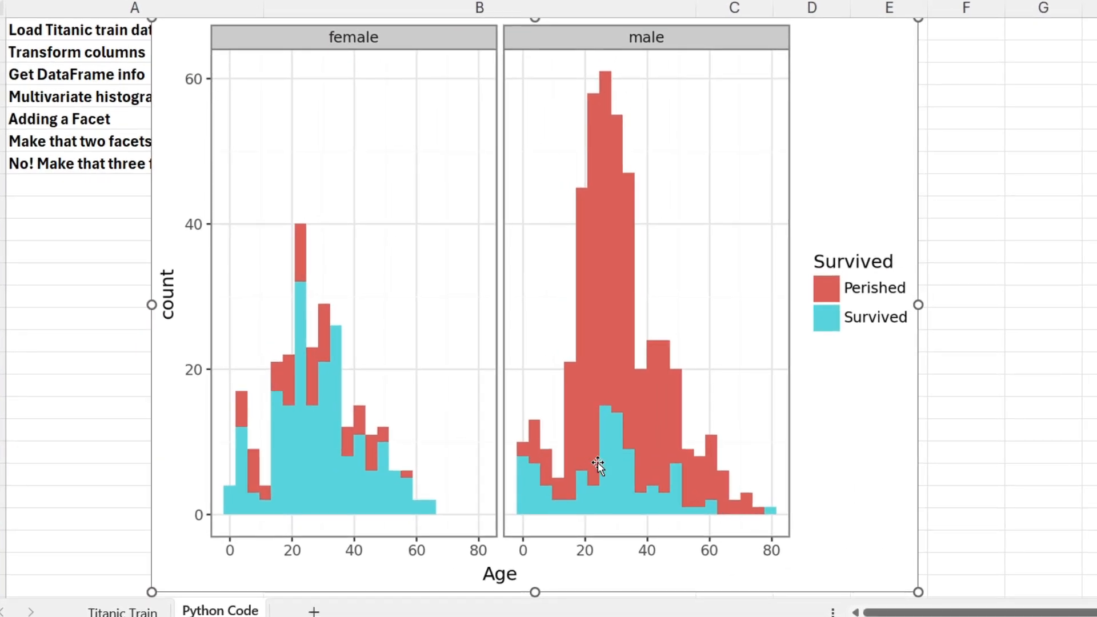
mouse_move(346, 59)
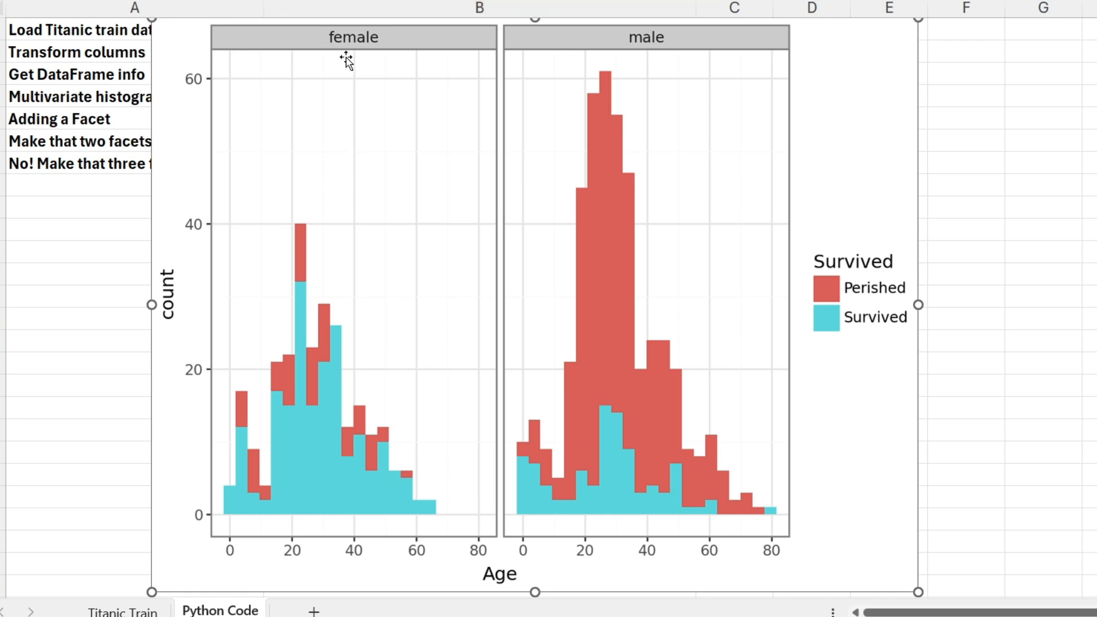
mouse_move(362, 59)
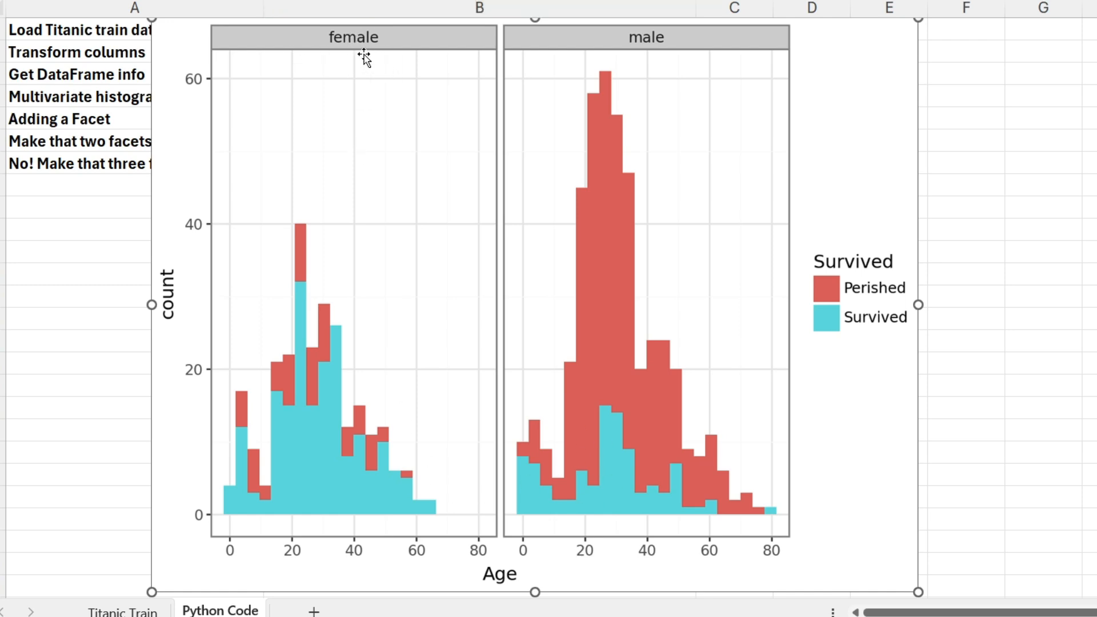
mouse_move(662, 119)
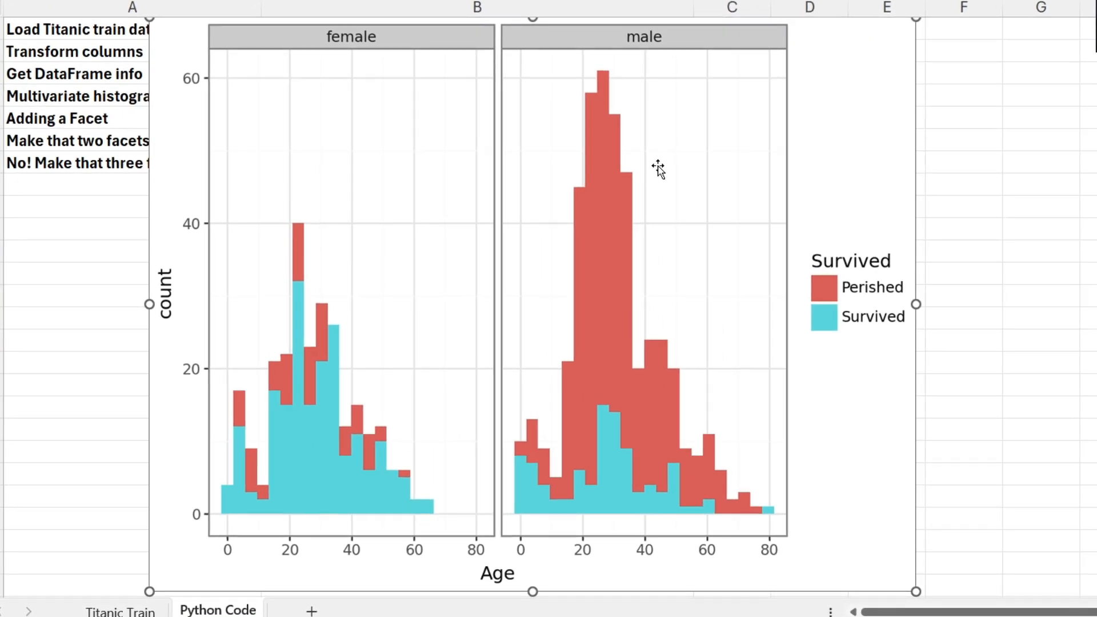
mouse_move(383, 477)
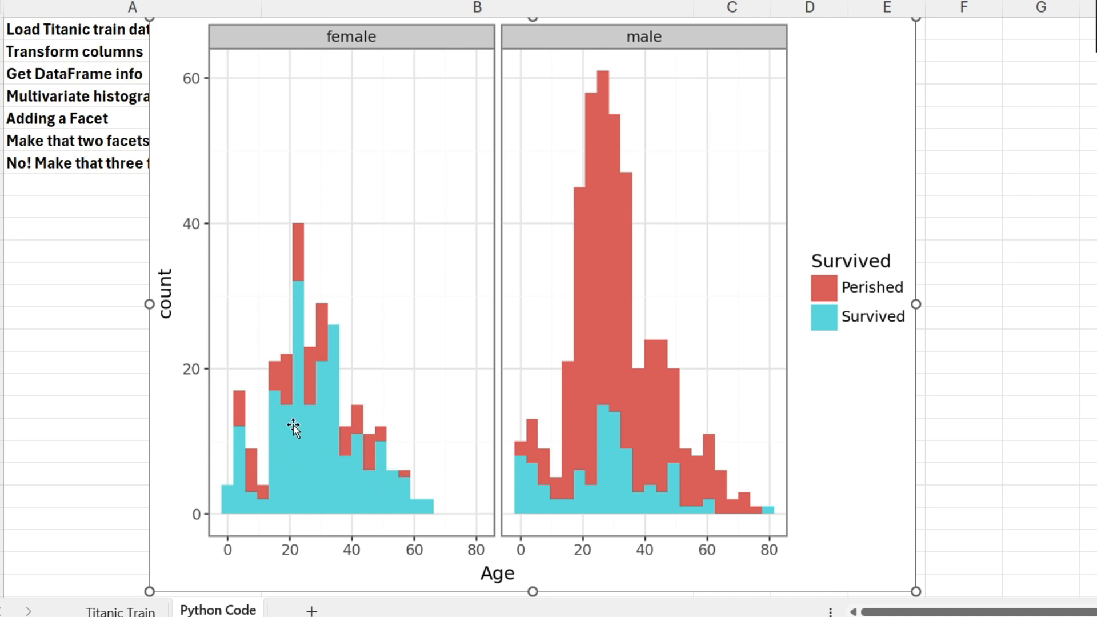
mouse_move(876, 334)
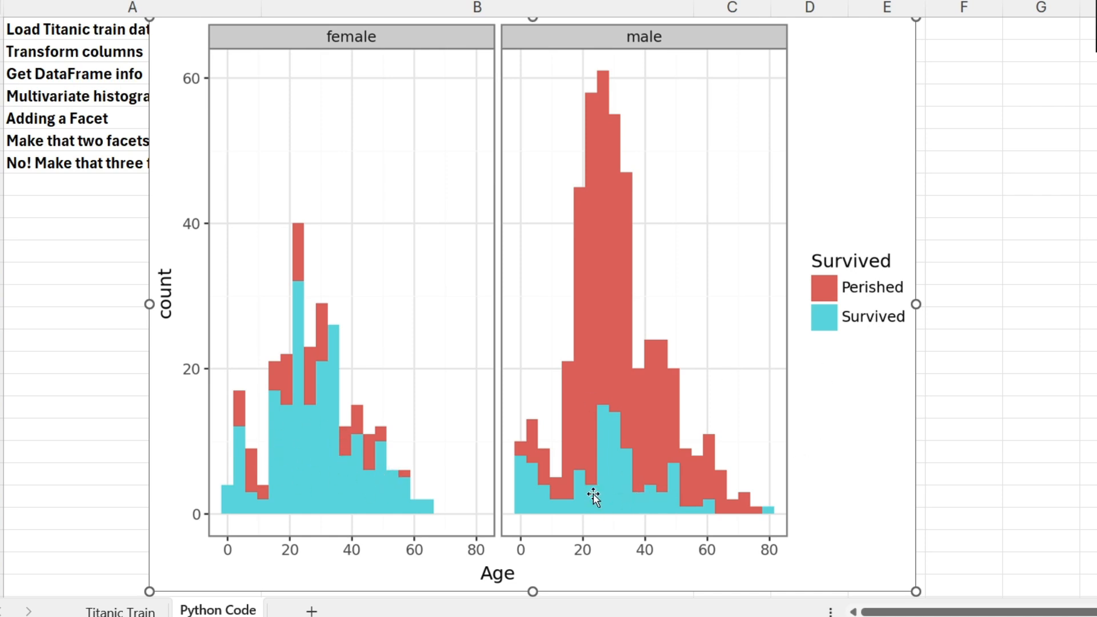
mouse_move(545, 511)
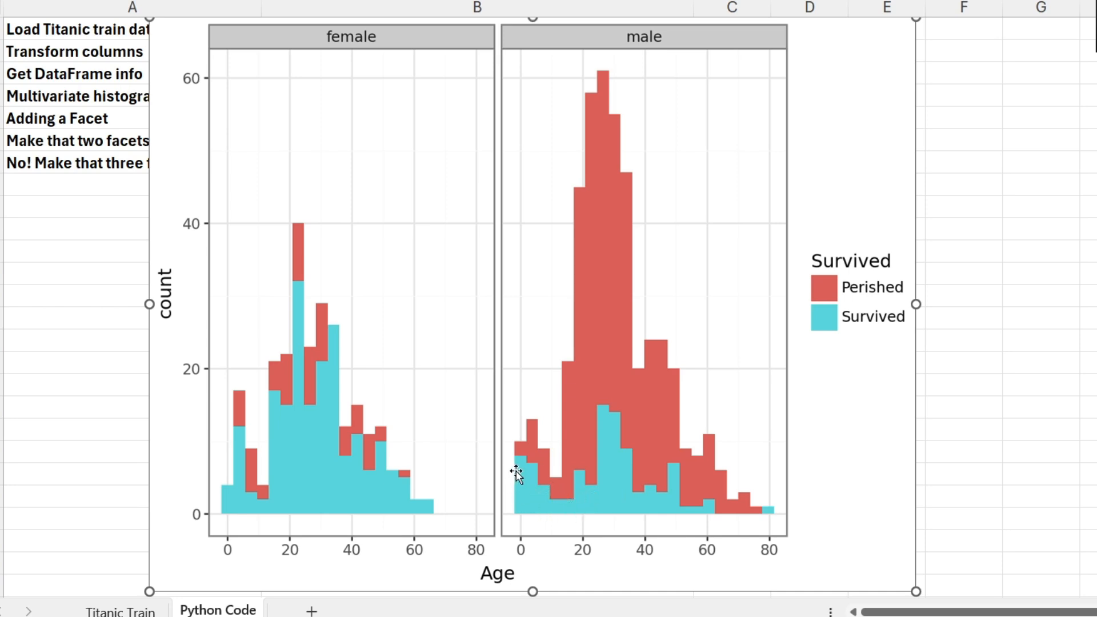
mouse_move(241, 497)
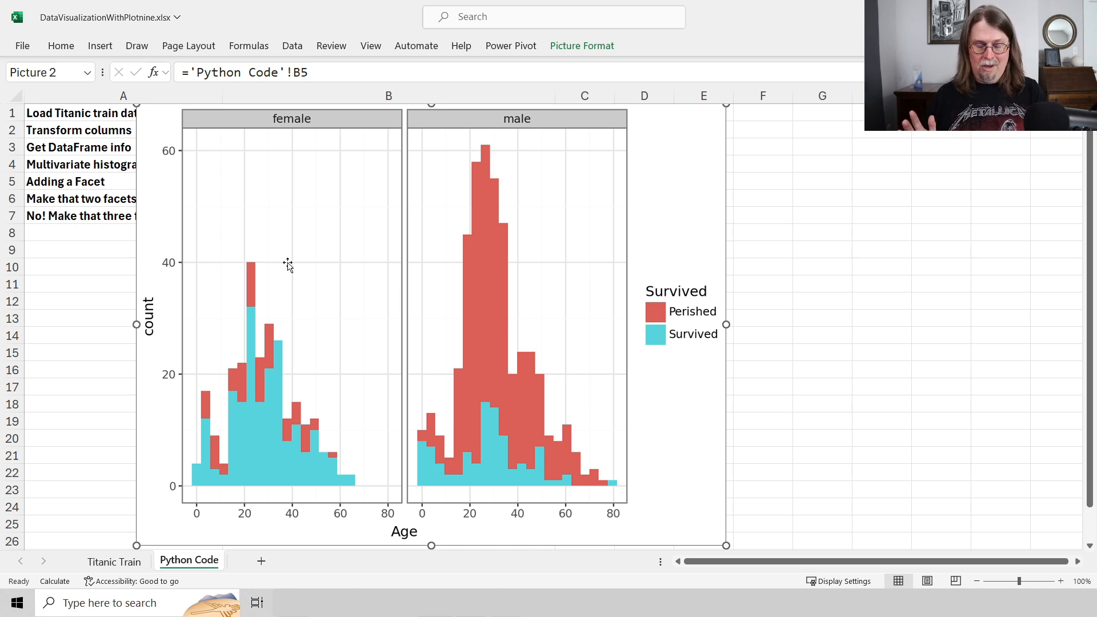
mouse_move(289, 269)
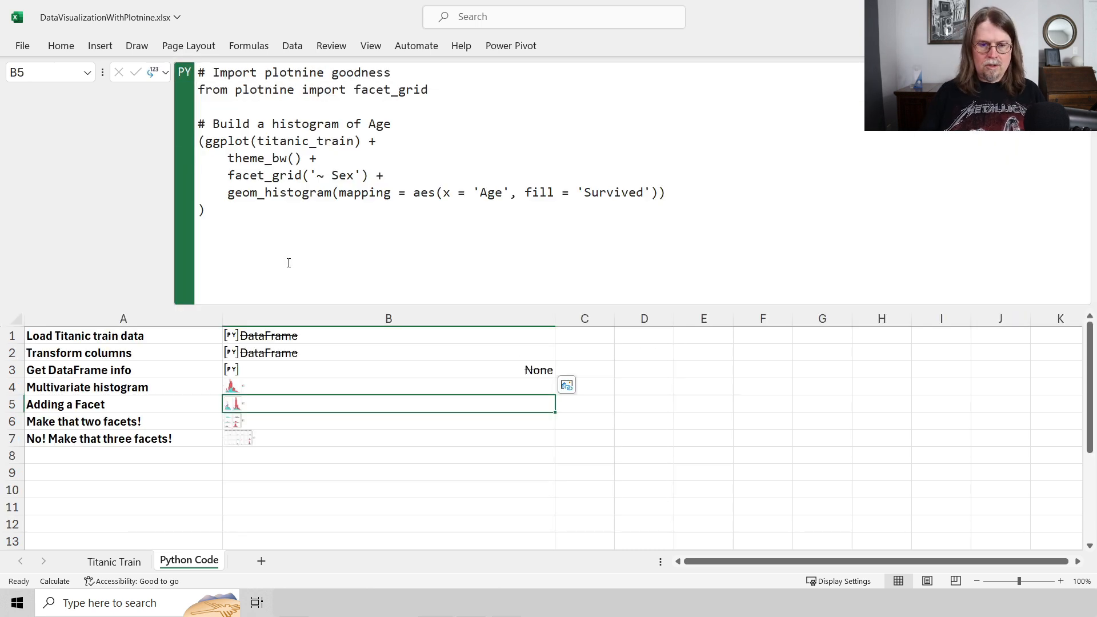
Step: Select B6 with facet_grid('Pclass ~ Sex') and open its plot context menu
click(389, 421)
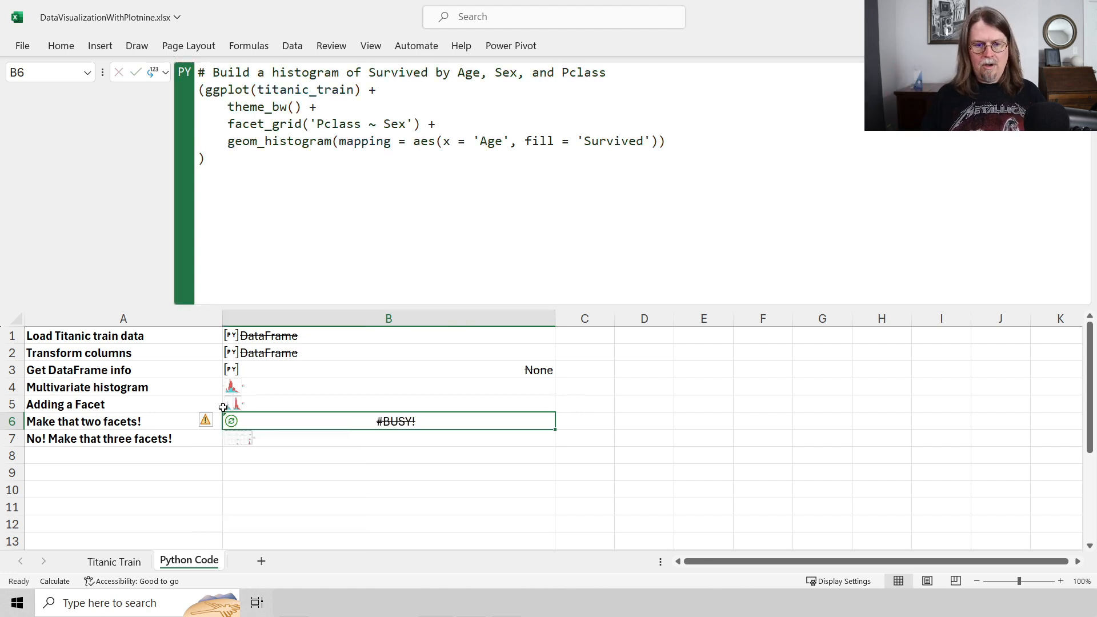
right_click(388, 420)
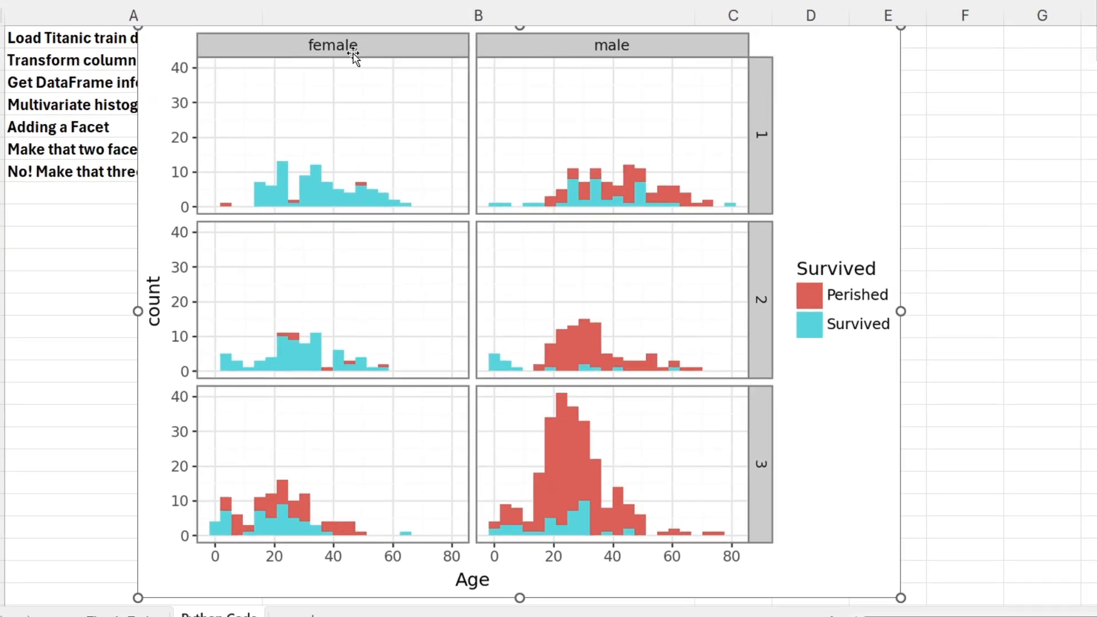
mouse_move(353, 56)
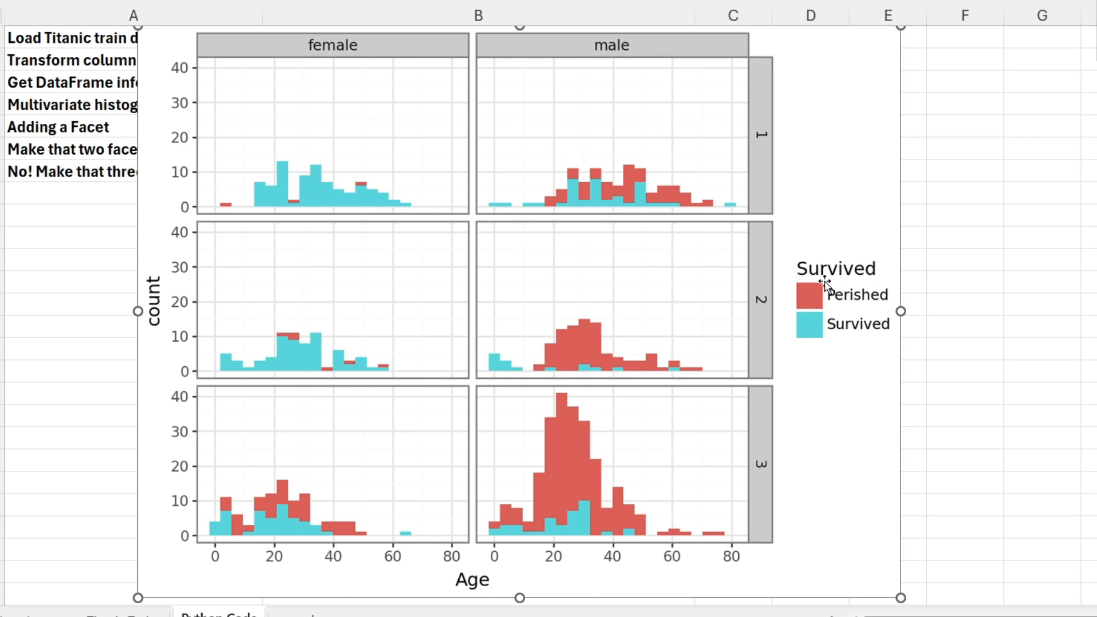
mouse_move(737, 373)
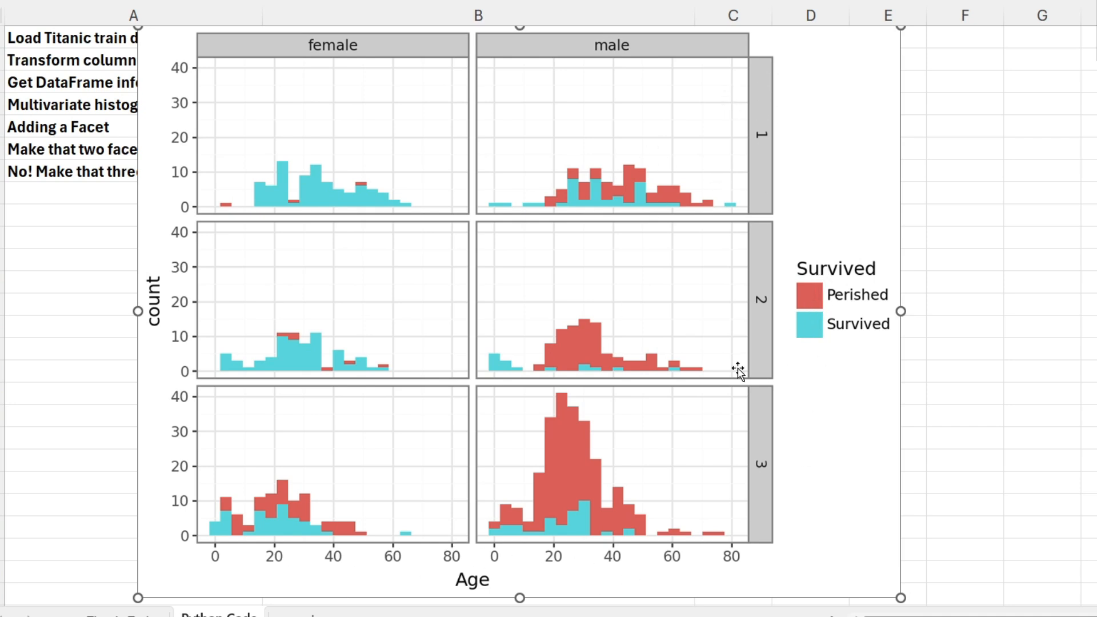
mouse_move(766, 355)
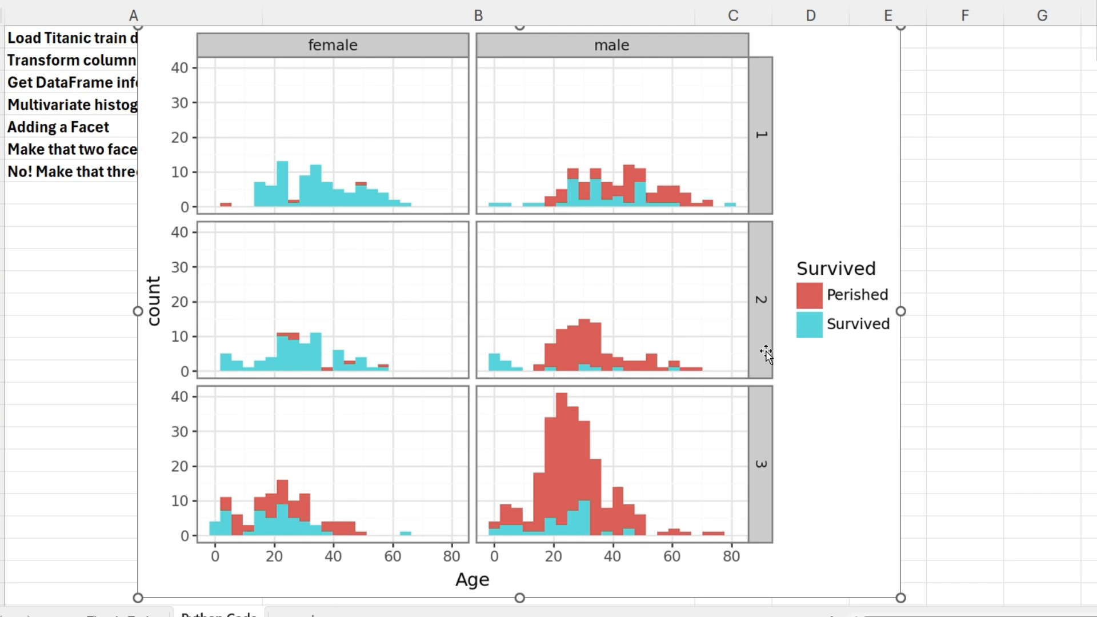
mouse_move(282, 181)
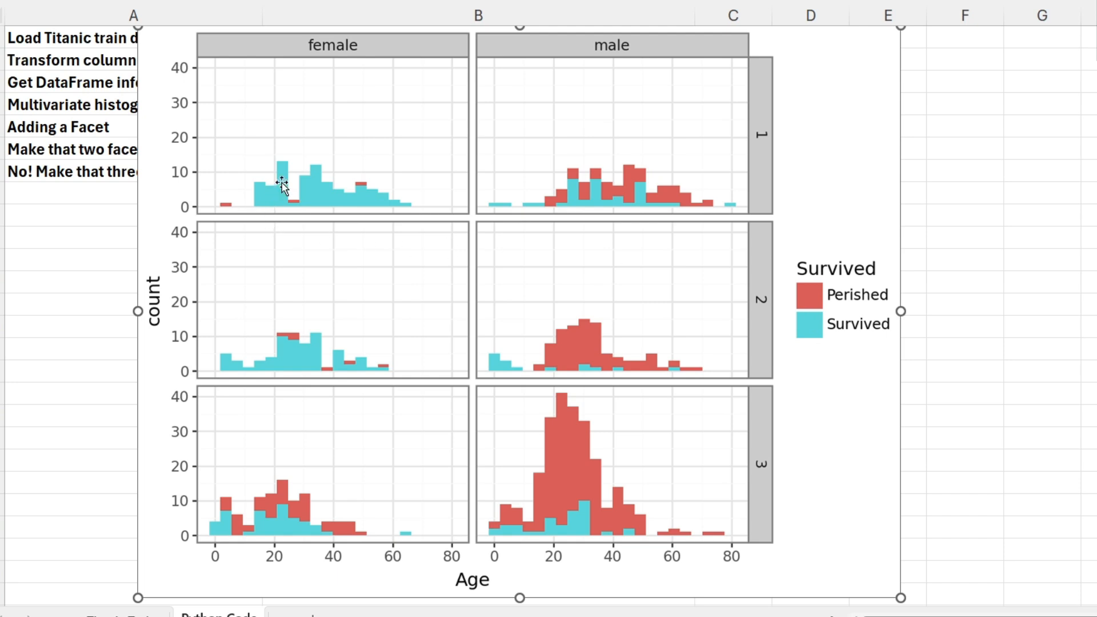
mouse_move(309, 535)
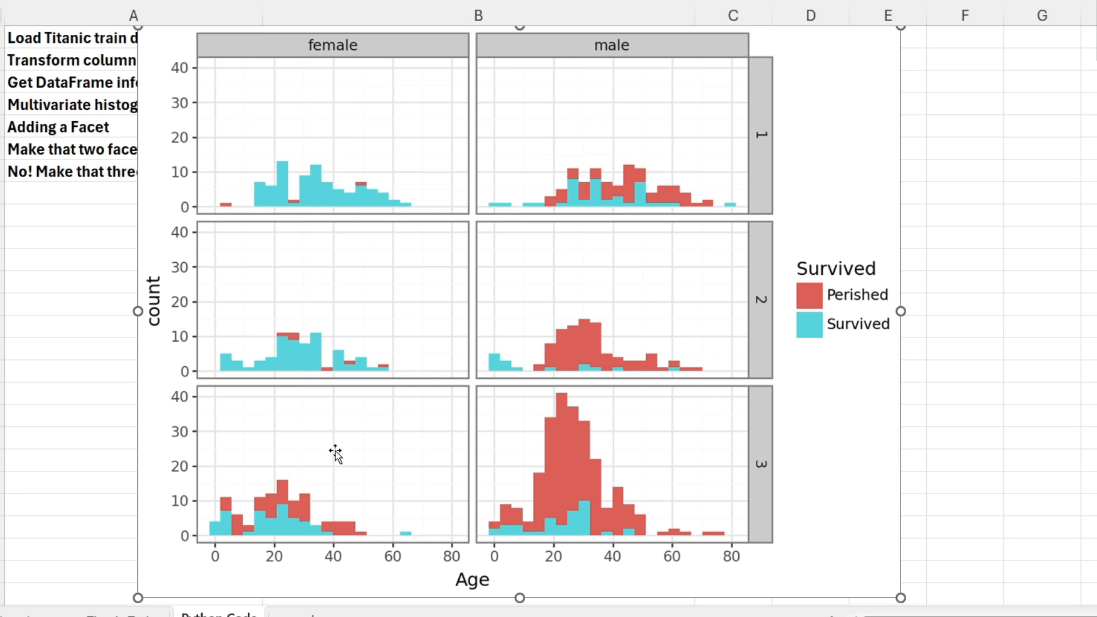
mouse_move(364, 324)
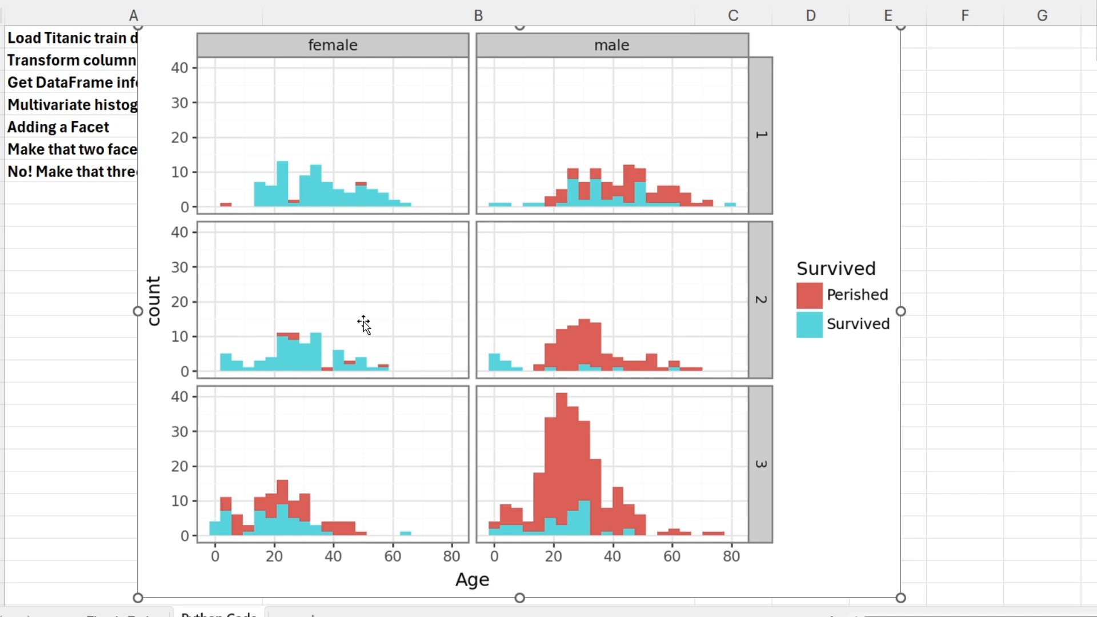
mouse_move(360, 202)
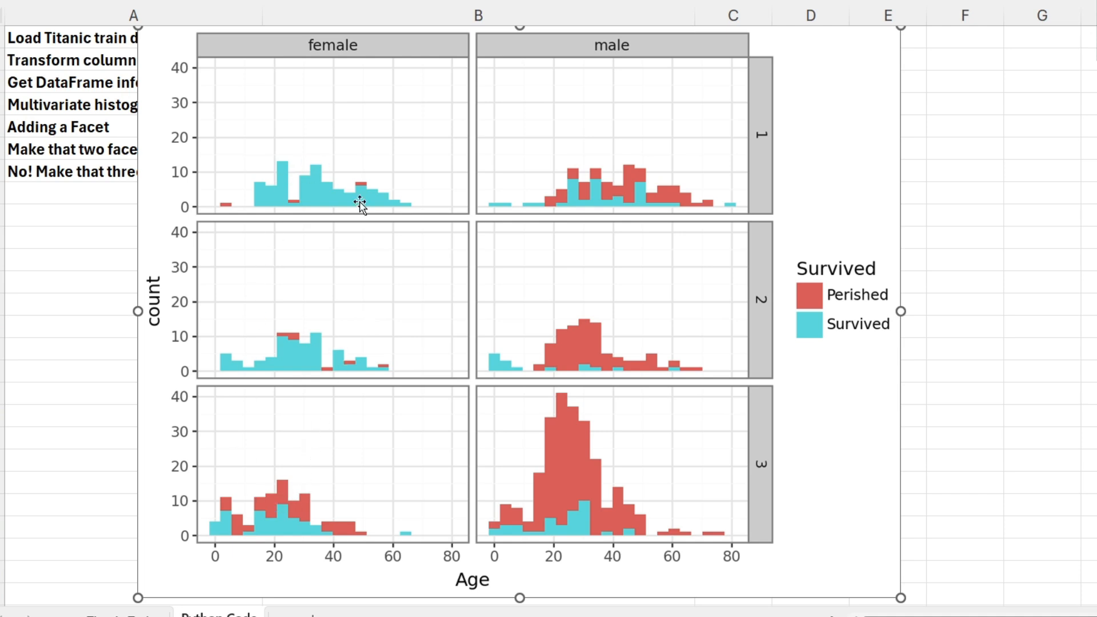
mouse_move(321, 321)
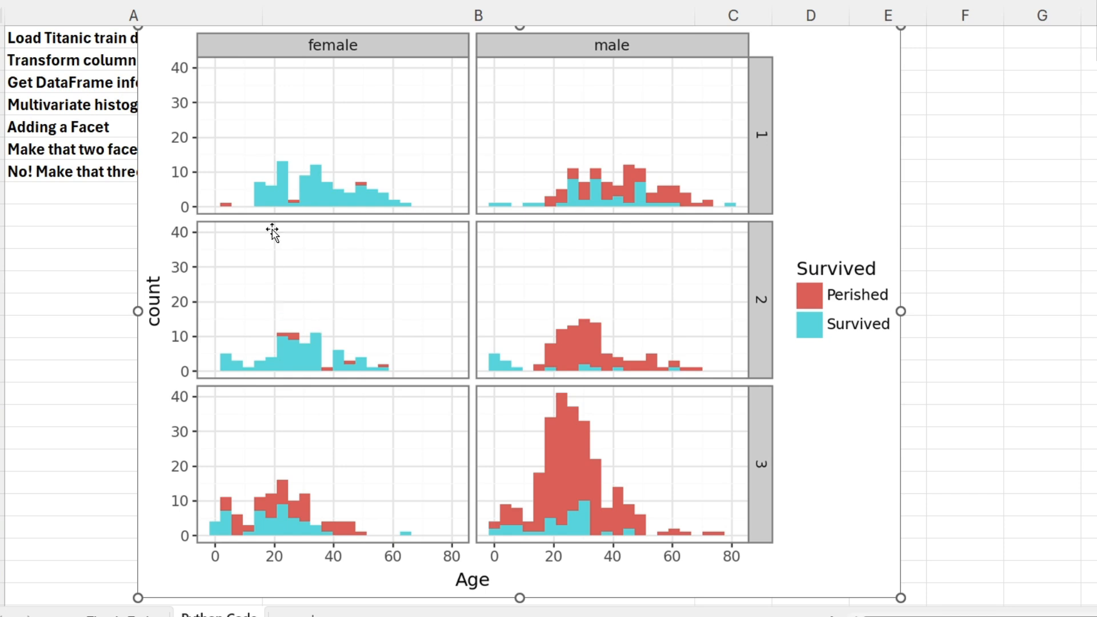
mouse_move(322, 461)
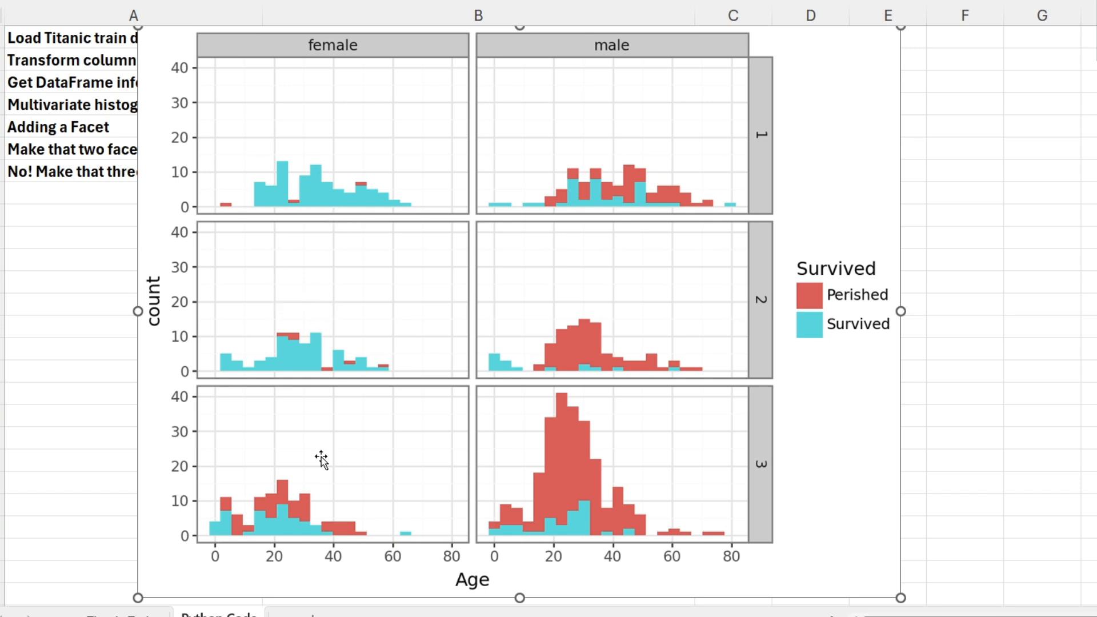
mouse_move(676, 157)
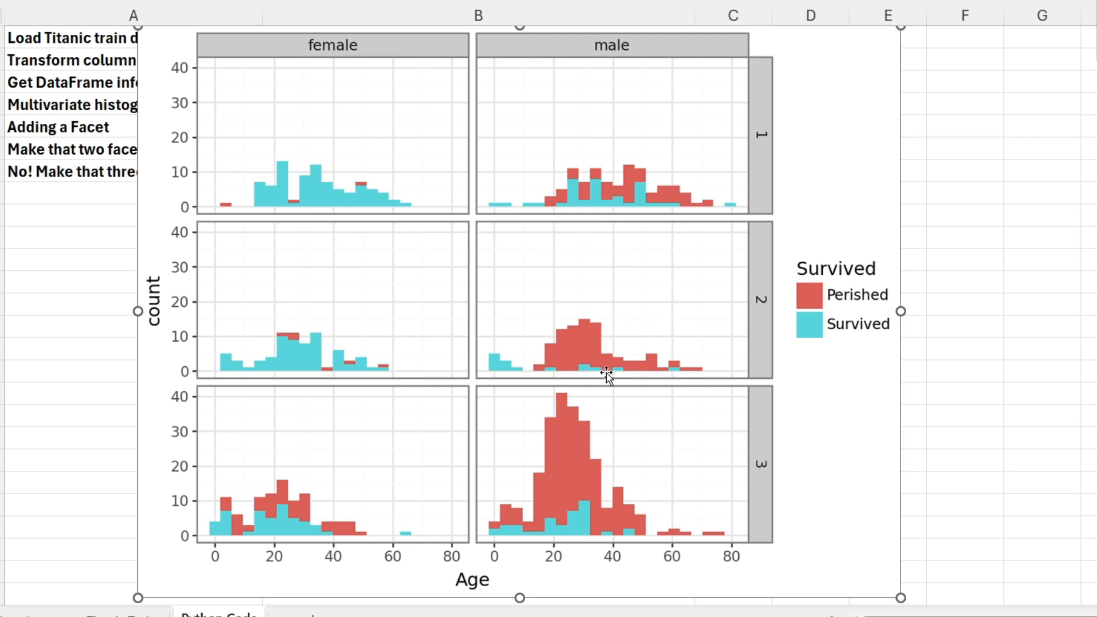
mouse_move(518, 209)
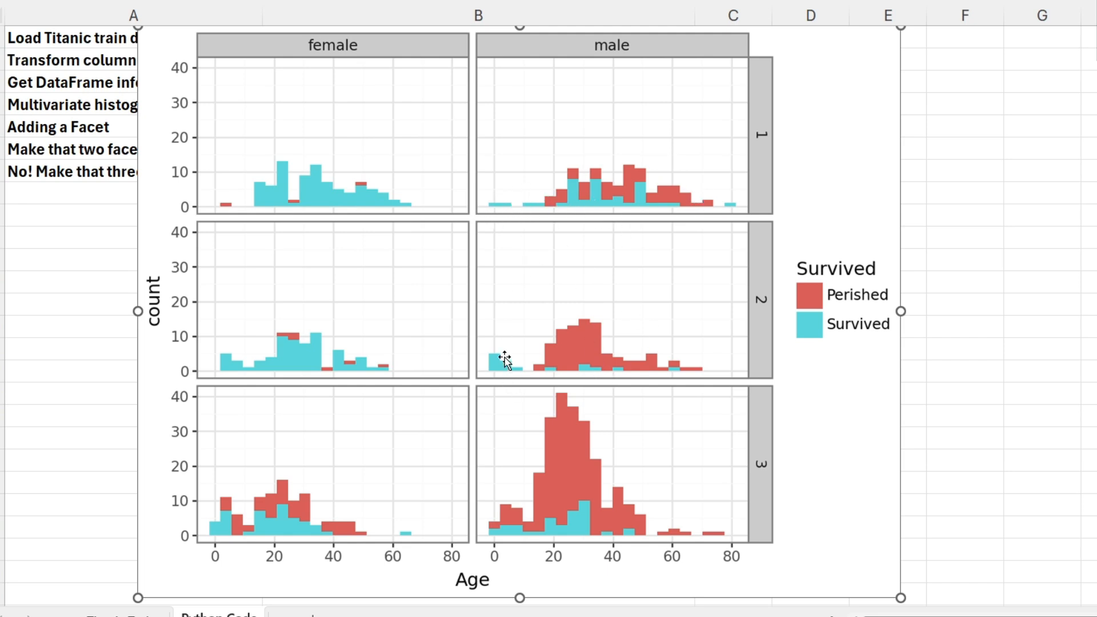
mouse_move(500, 532)
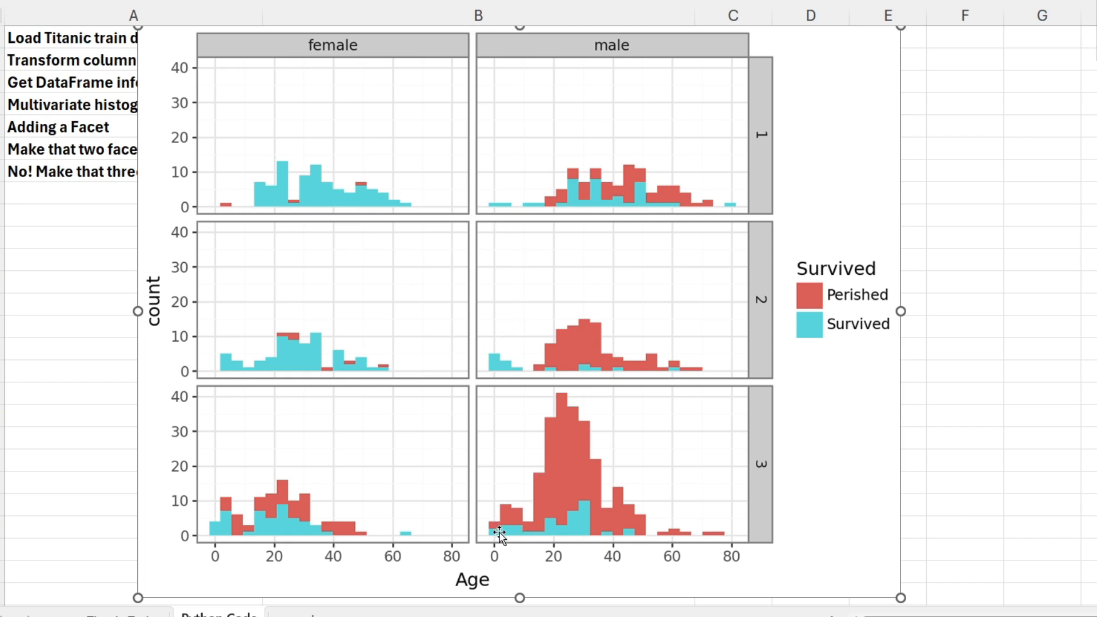
mouse_move(647, 555)
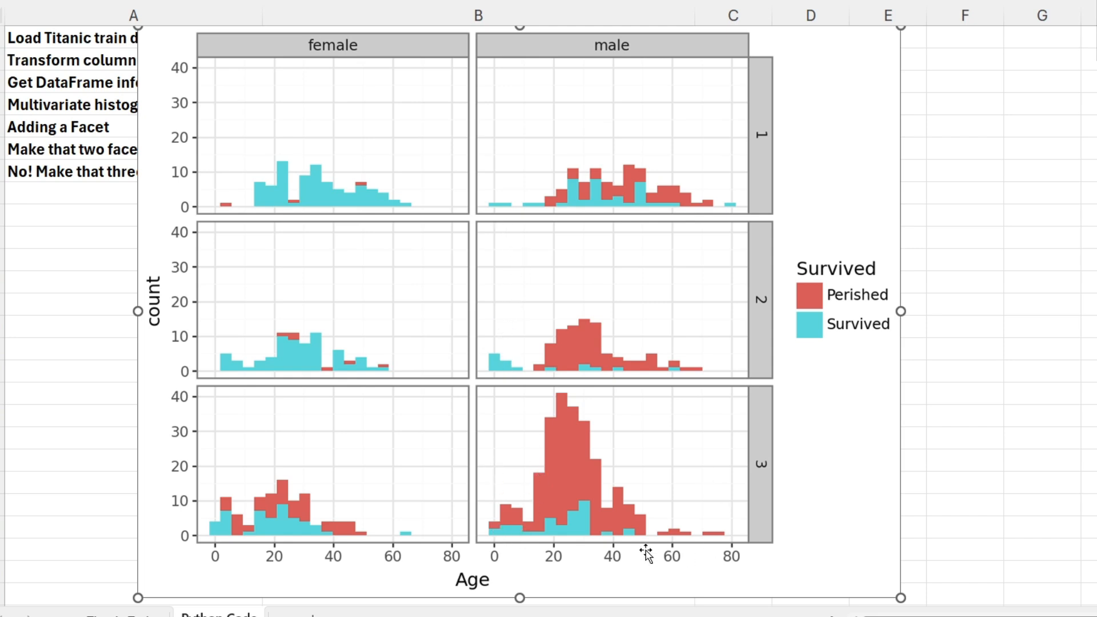
mouse_move(633, 447)
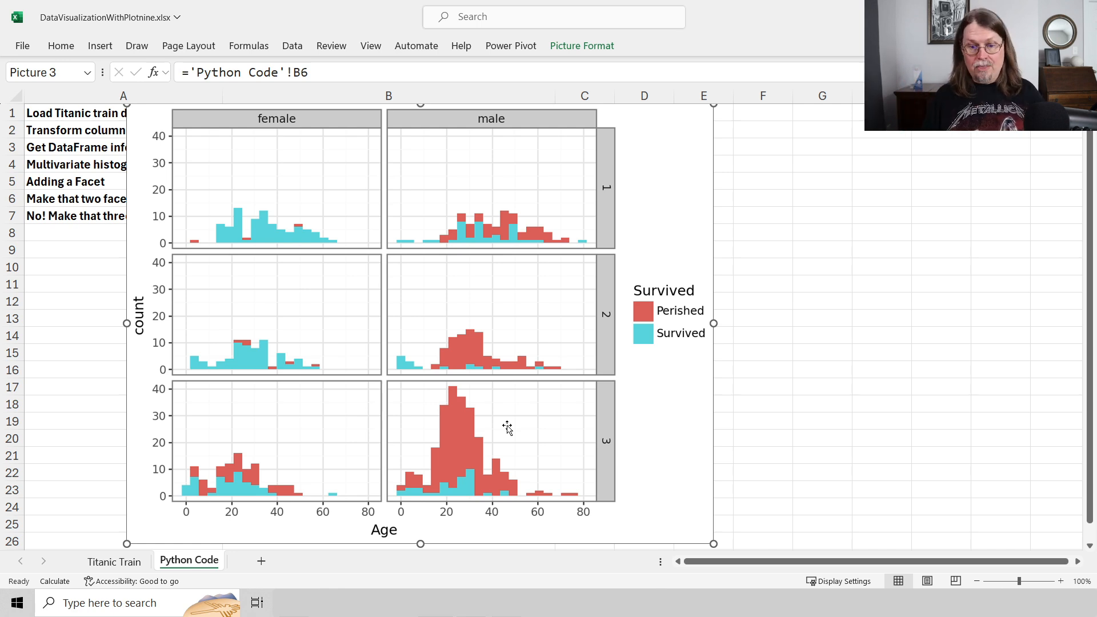
mouse_move(341, 292)
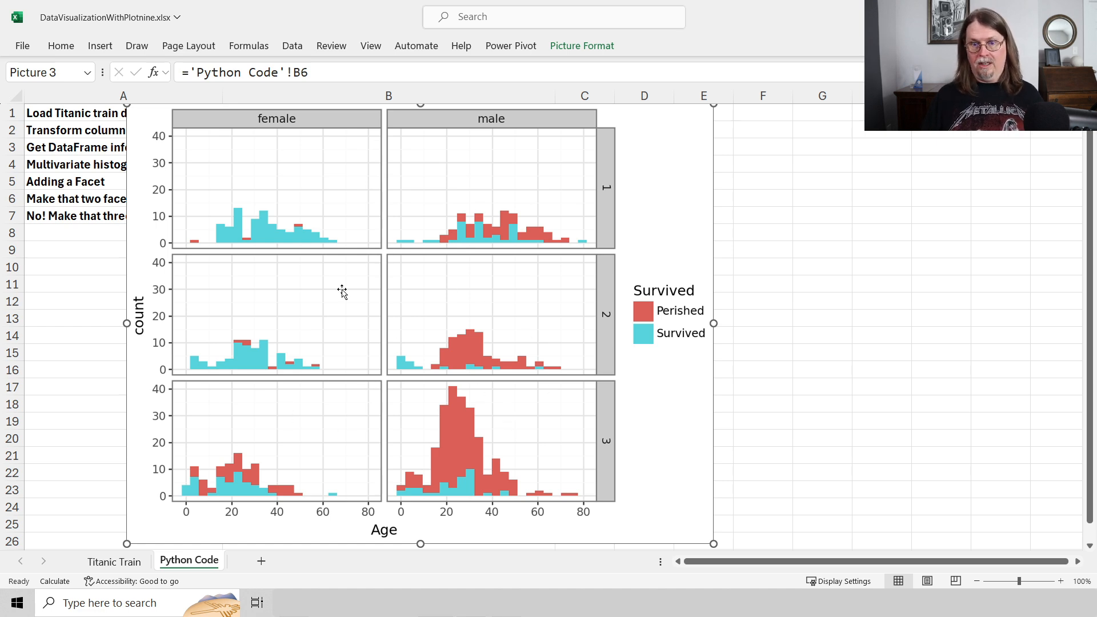
mouse_move(492, 392)
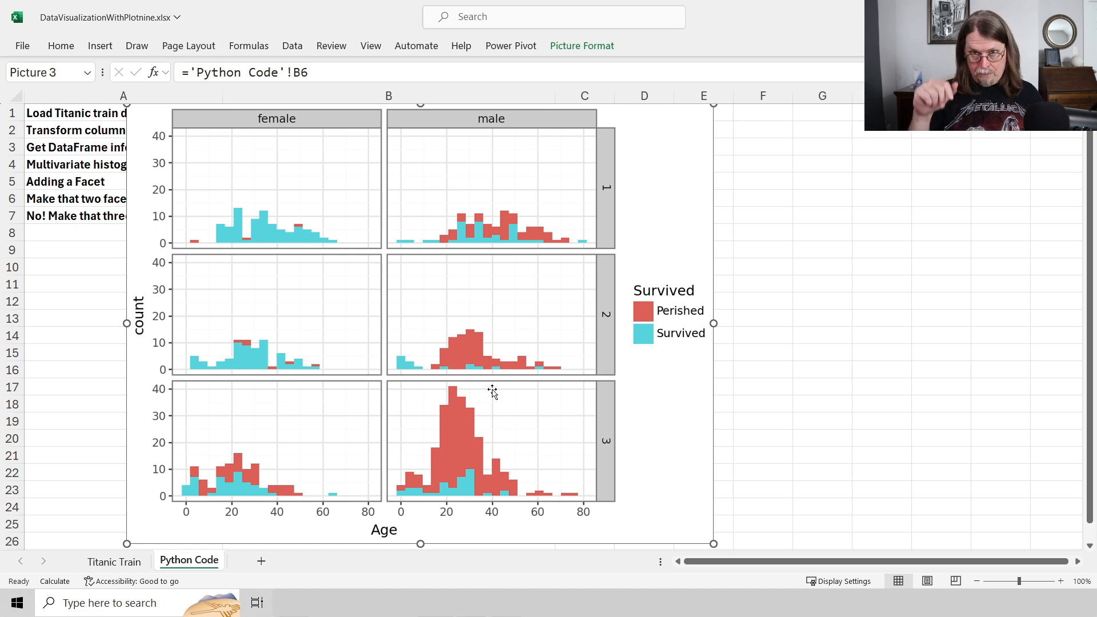
mouse_move(537, 418)
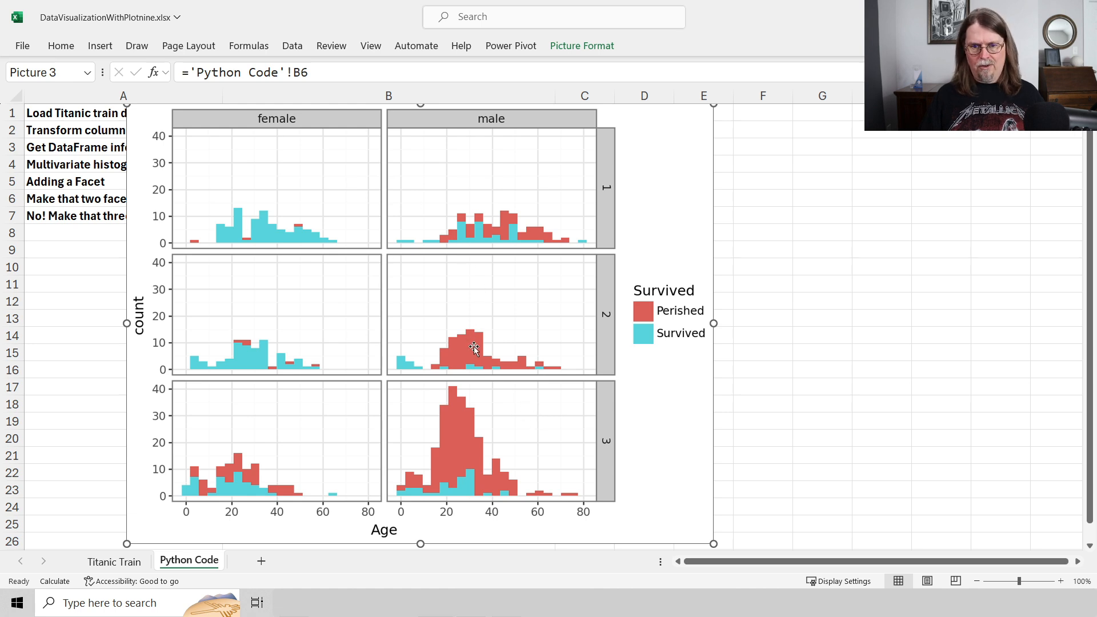
mouse_move(599, 231)
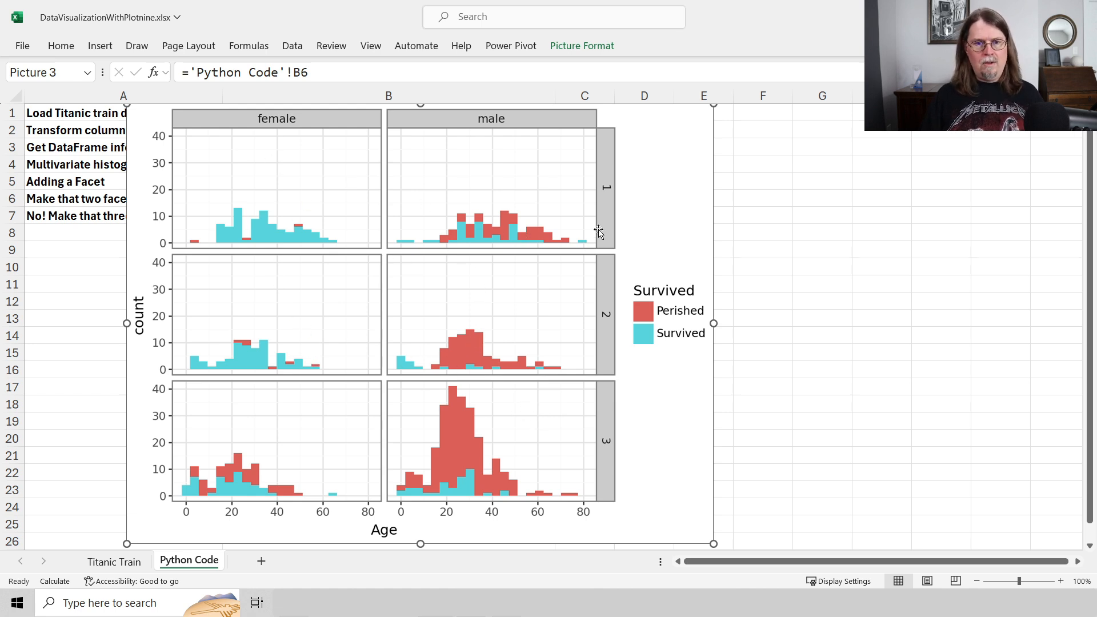
mouse_move(277, 509)
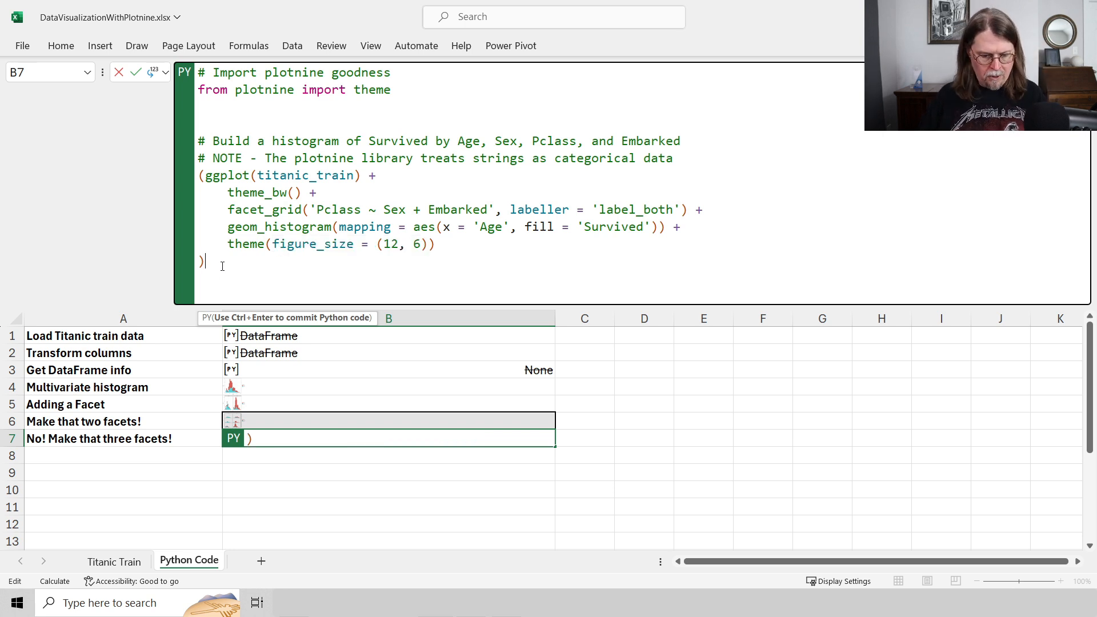
Step: Run B7's histogram code faceted by 'Pclass ~ Sex + Embarked' with label_both
key(ctrl+enter)
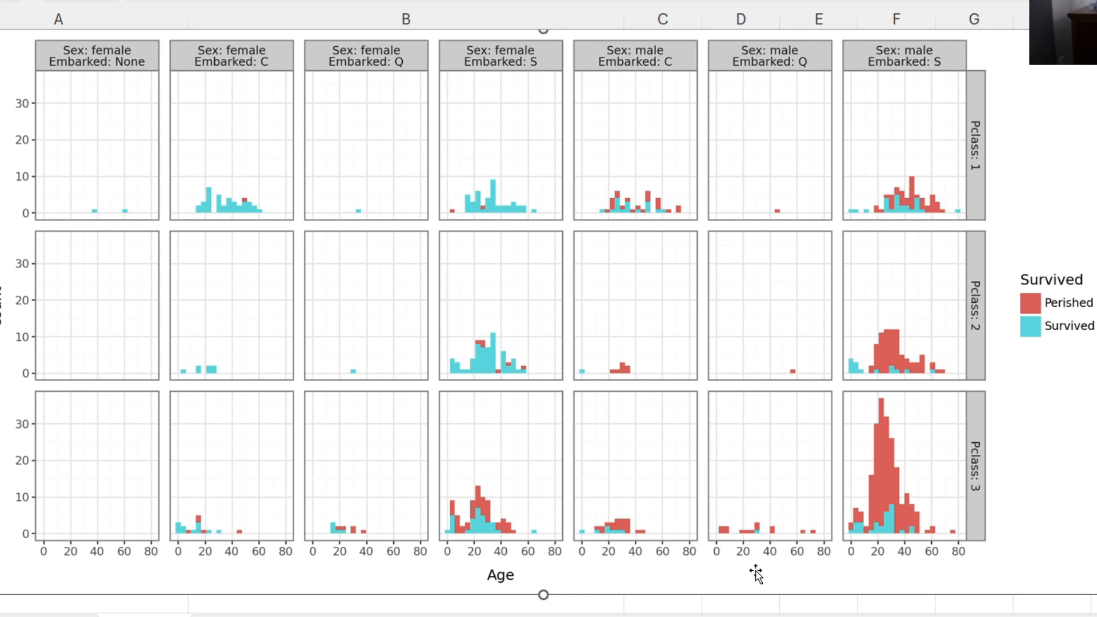
mouse_move(433, 247)
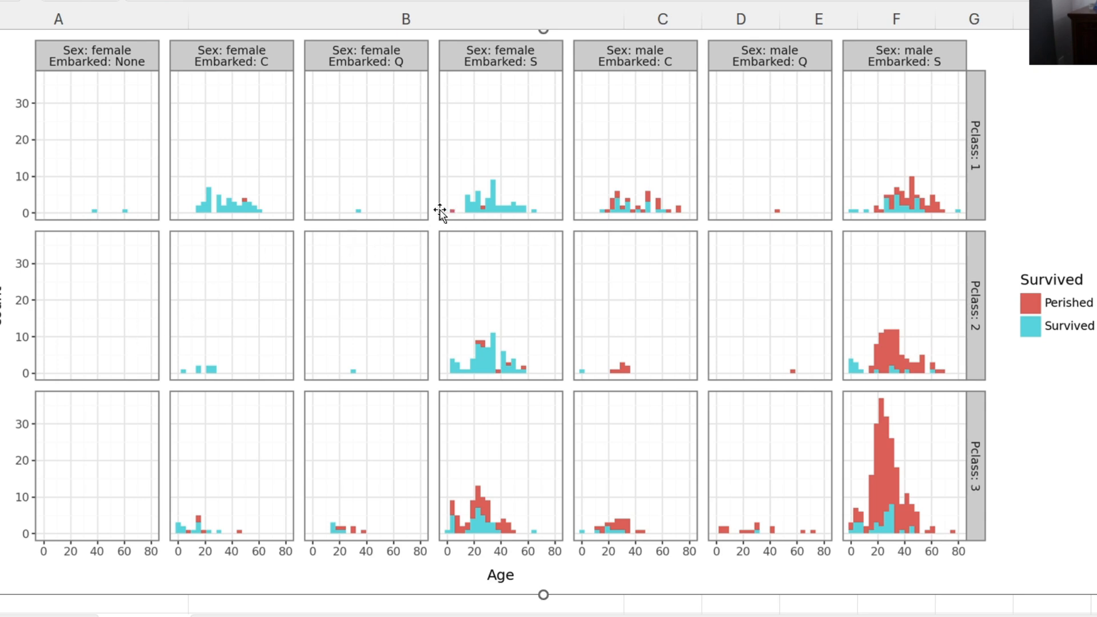
mouse_move(565, 126)
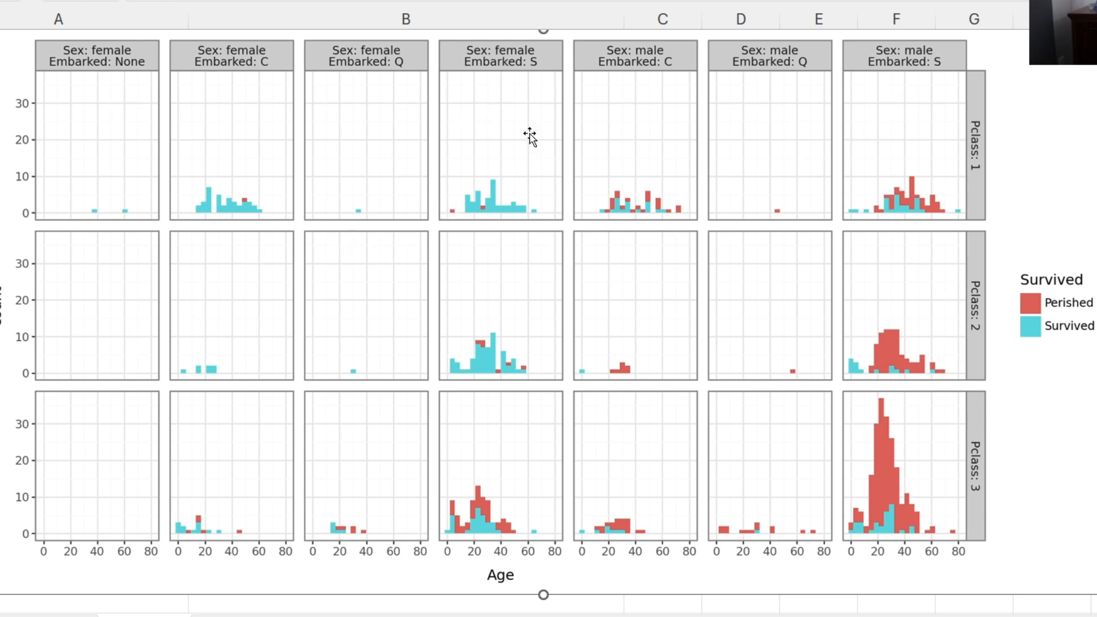
mouse_move(265, 209)
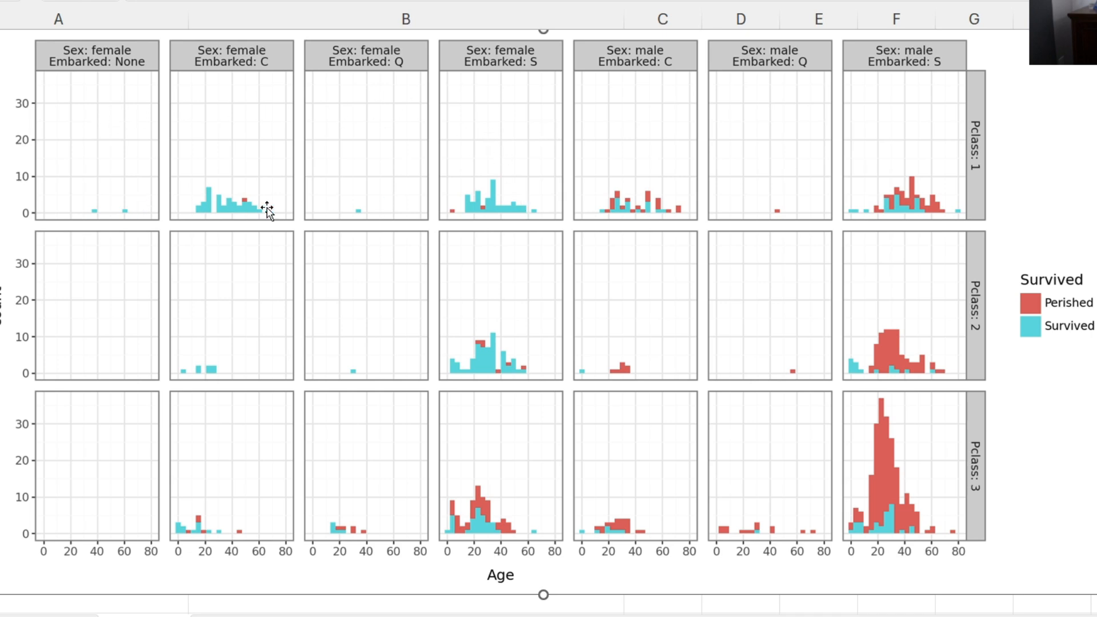
mouse_move(483, 378)
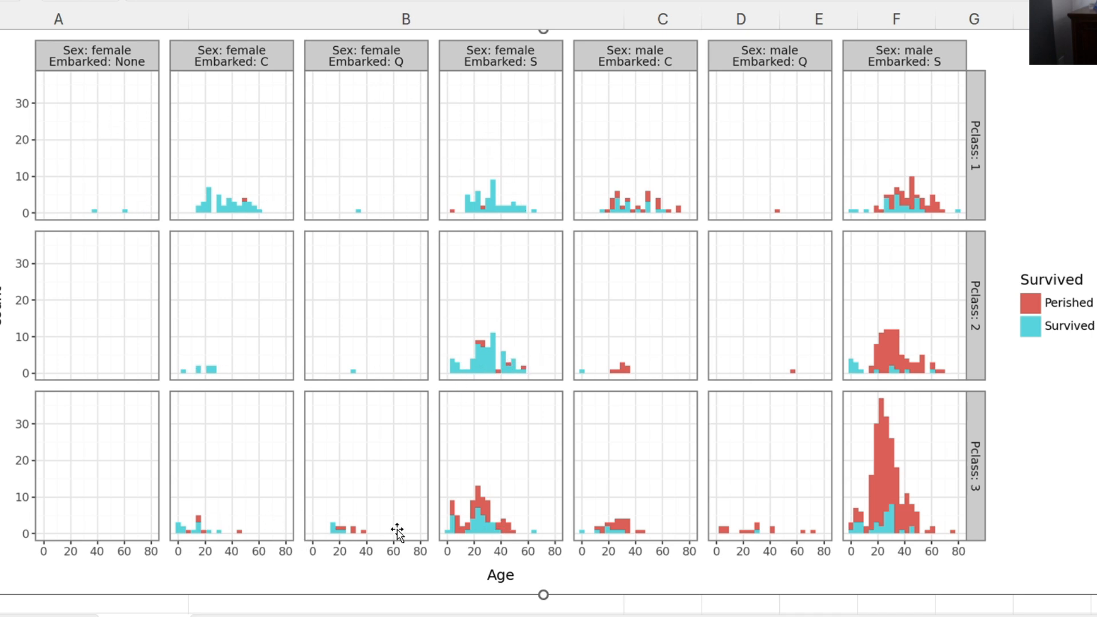
mouse_move(901, 392)
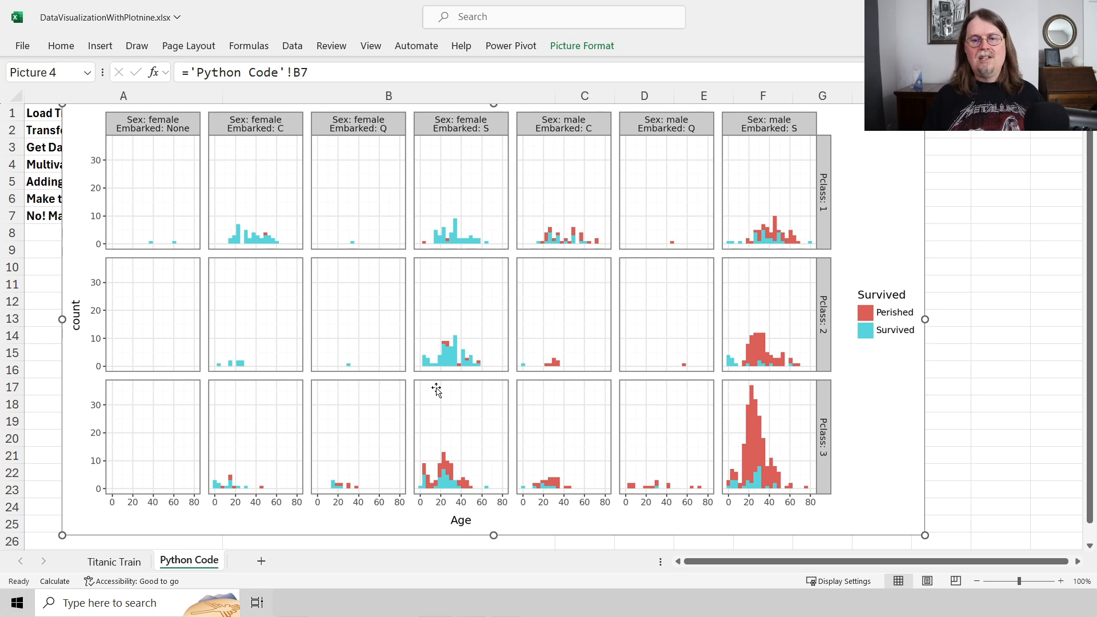
mouse_move(554, 325)
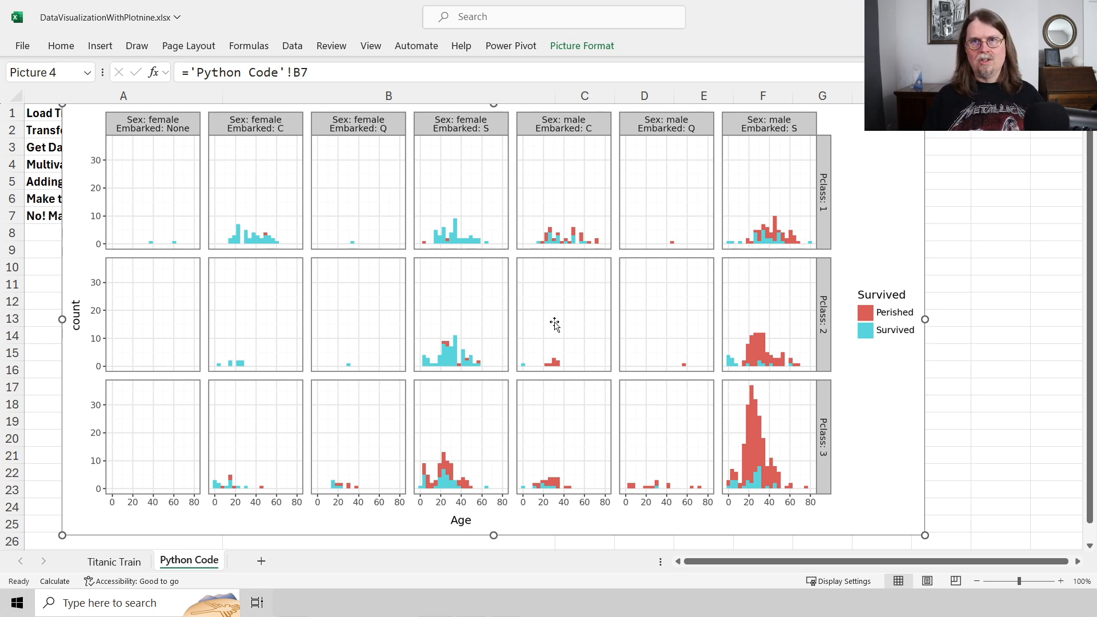